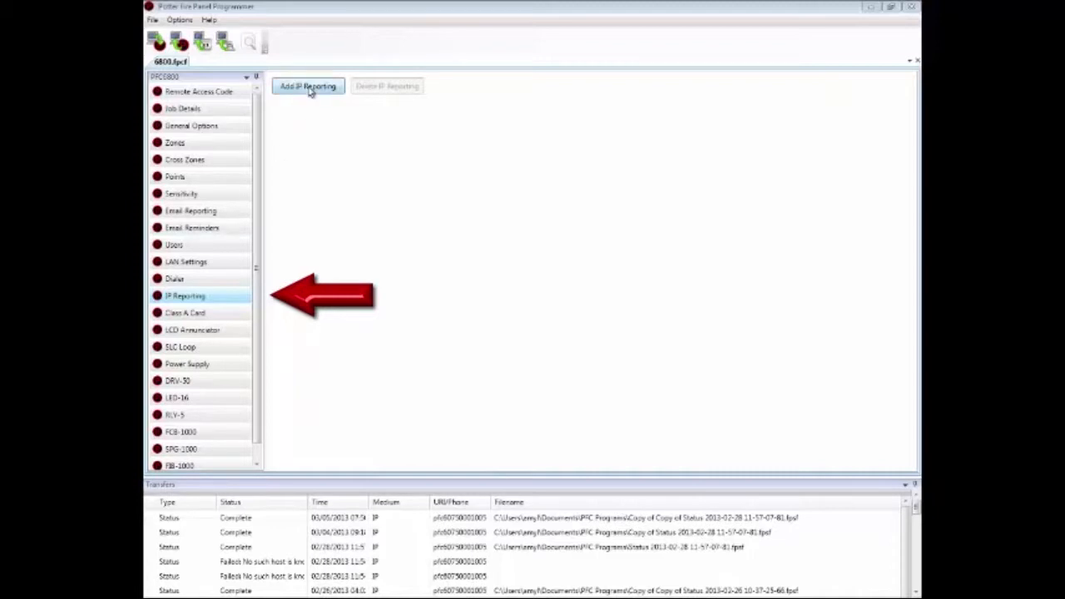
Add IP reporting with the built-in IP dialer and keep Reporting Method Priority on Primary.
{"action": "left_click", "coordinate": [306, 87]}
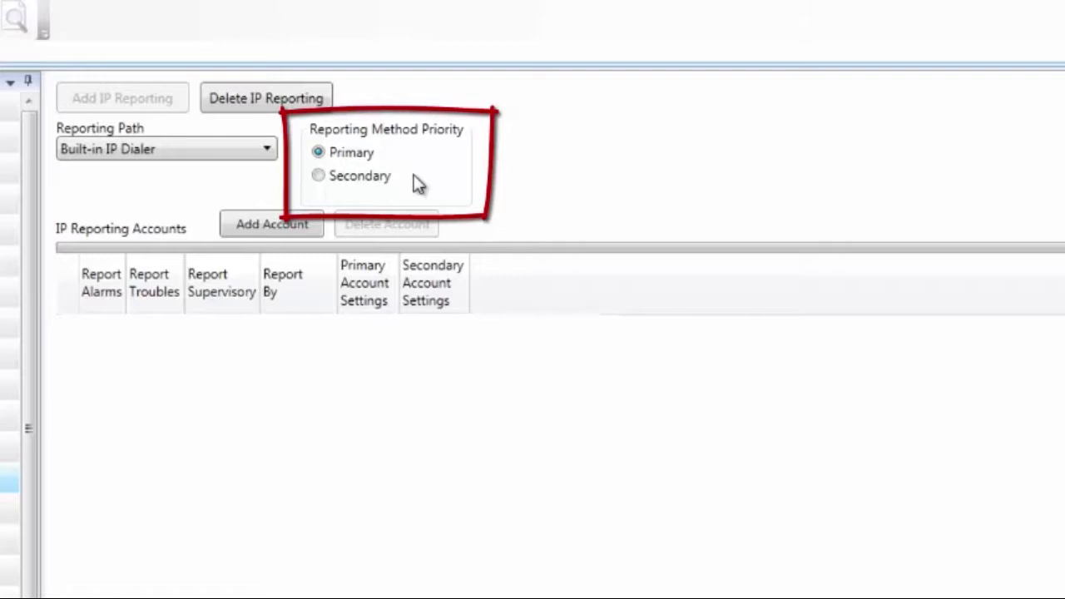
{"action": "mouse_move", "coordinate": [363, 198]}
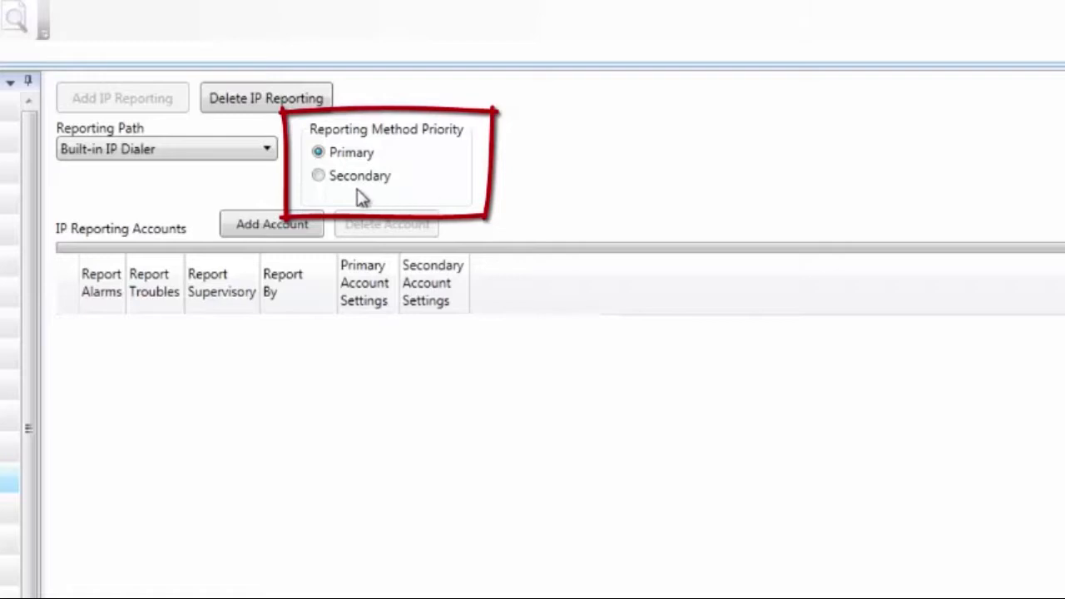
{"action": "left_click", "coordinate": [318, 175]}
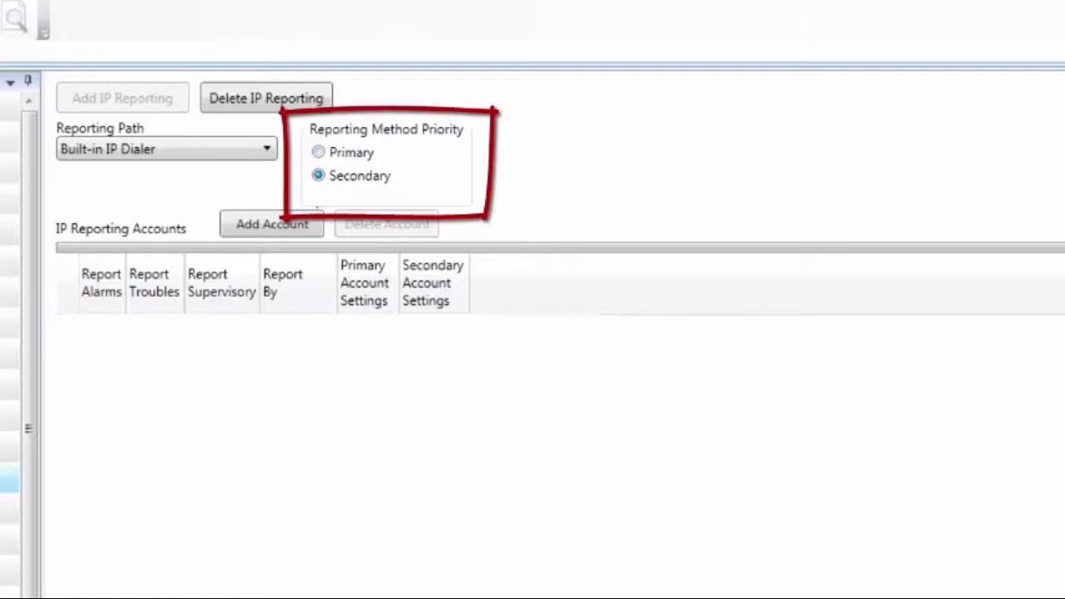
{"action": "left_click", "coordinate": [318, 153]}
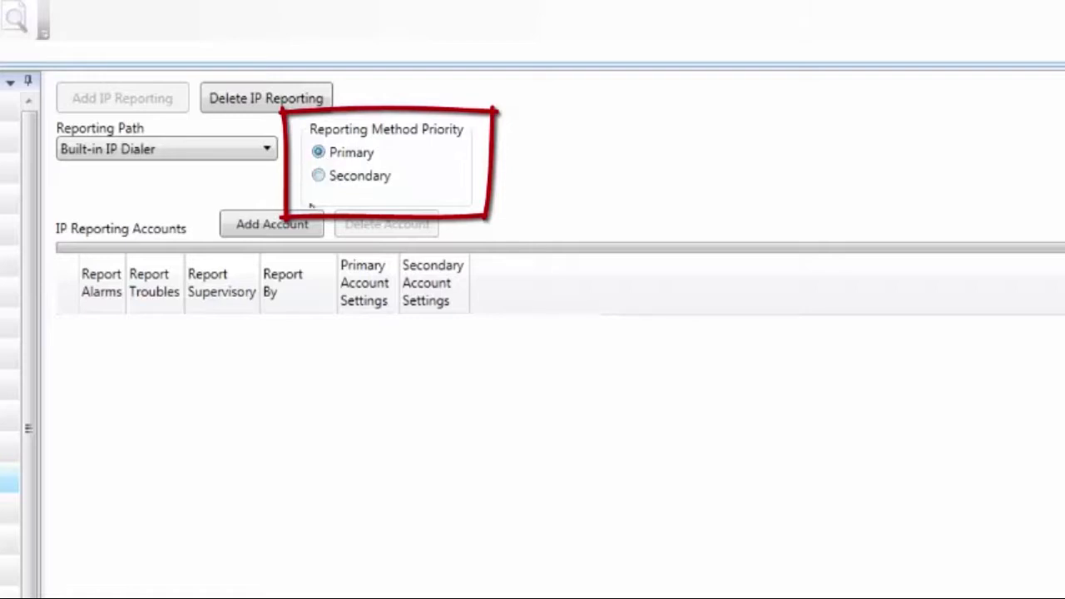
{"action": "mouse_move", "coordinate": [479, 239]}
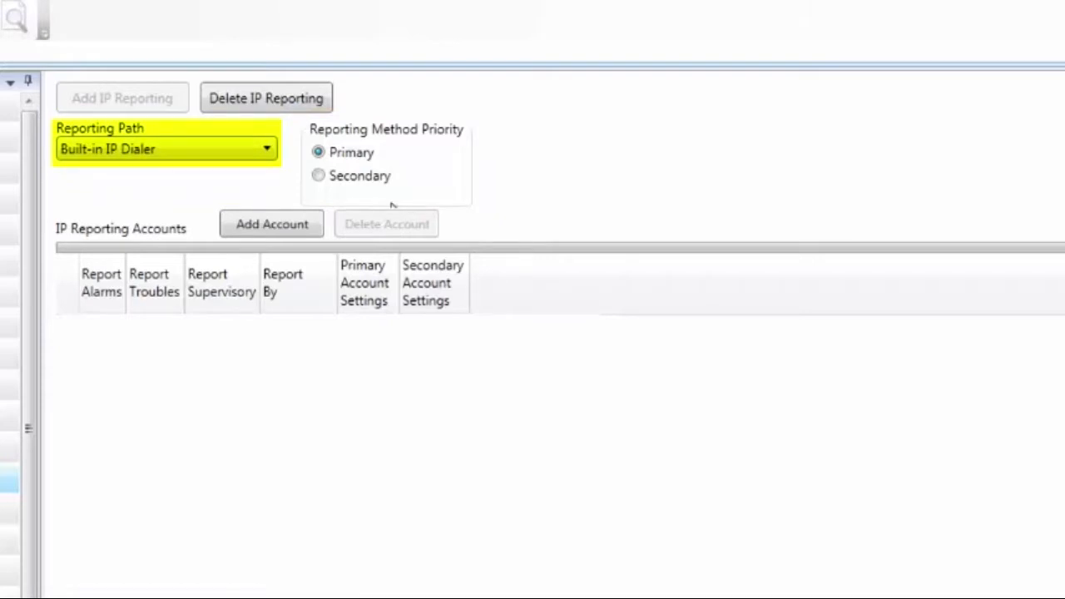
{"action": "mouse_move", "coordinate": [249, 181]}
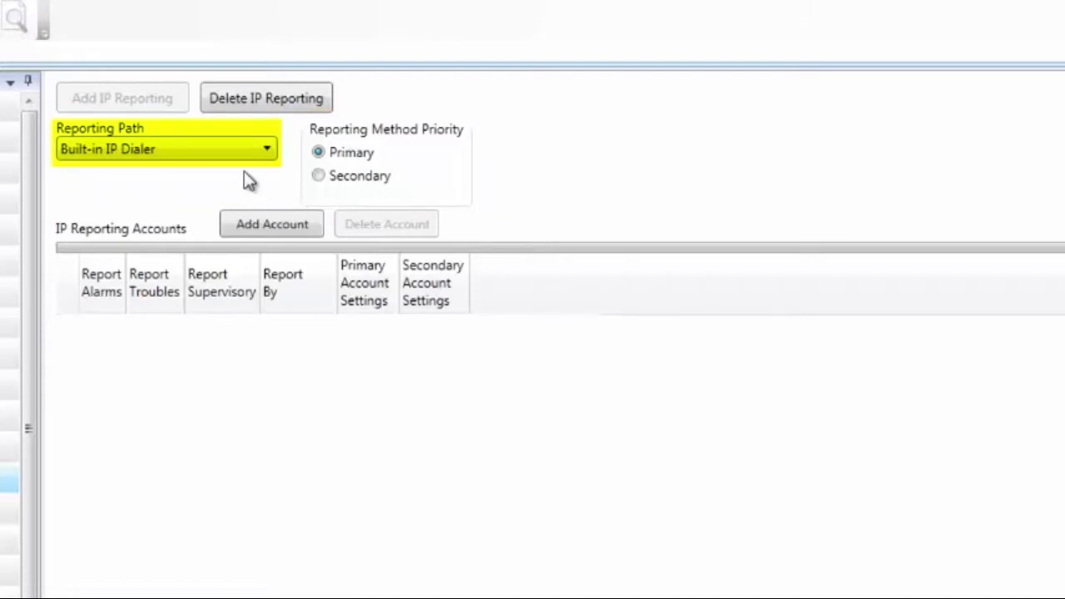
{"action": "mouse_move", "coordinate": [263, 183]}
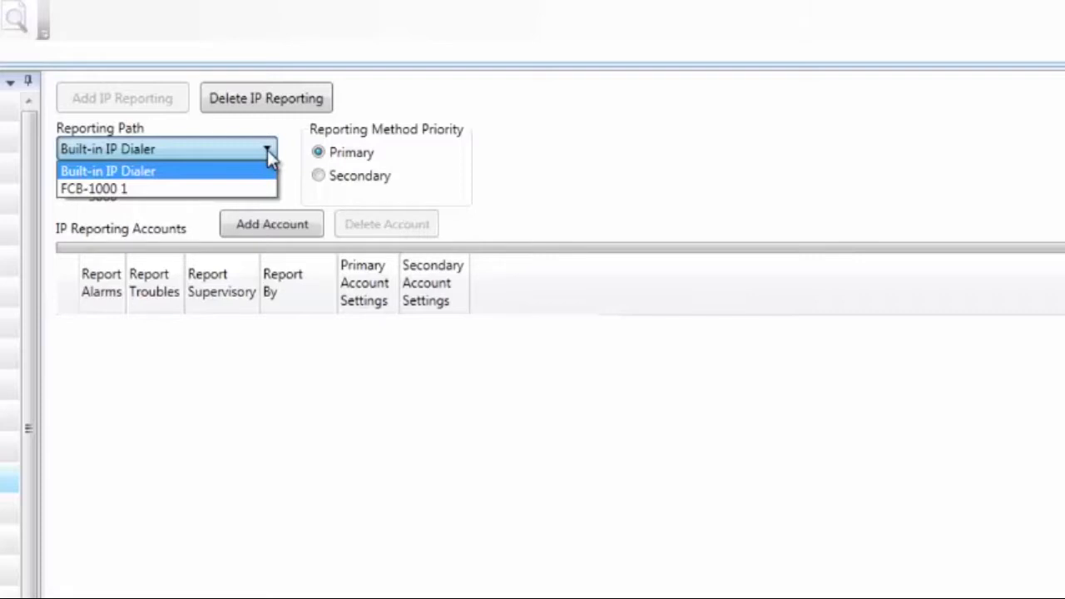
{"action": "left_click", "coordinate": [93, 188]}
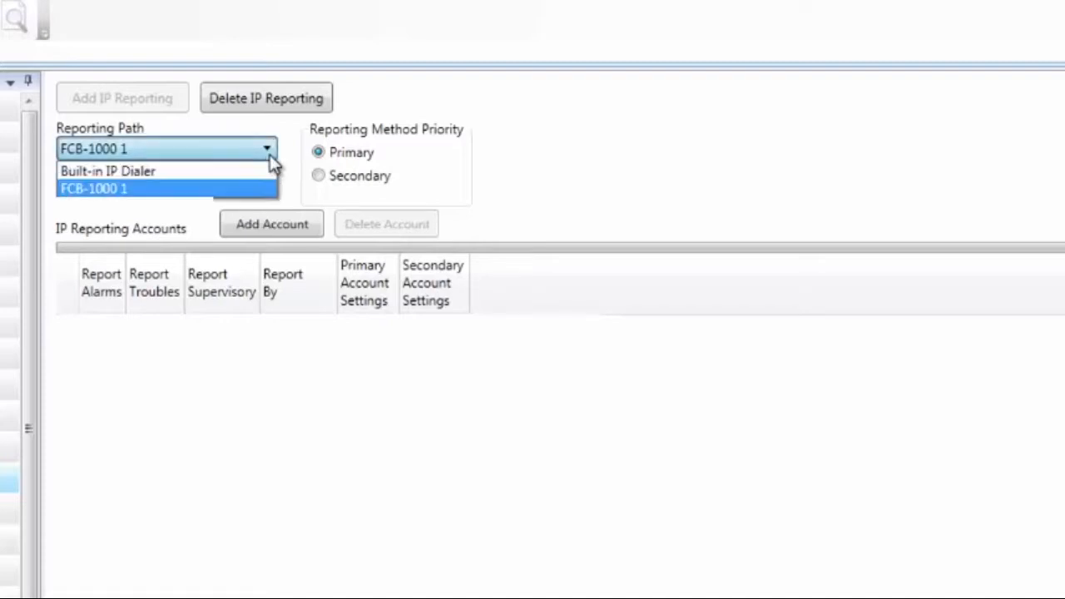
{"action": "left_click", "coordinate": [108, 170]}
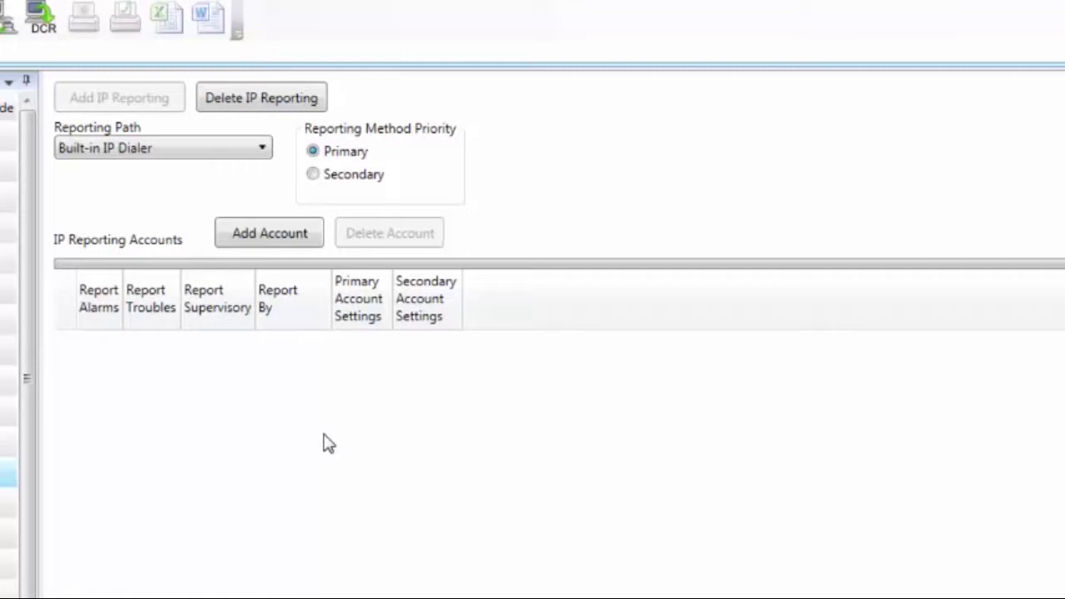
Add an account row reporting alarms, troubles and supervisory events by point.
{"action": "left_click", "coordinate": [269, 233]}
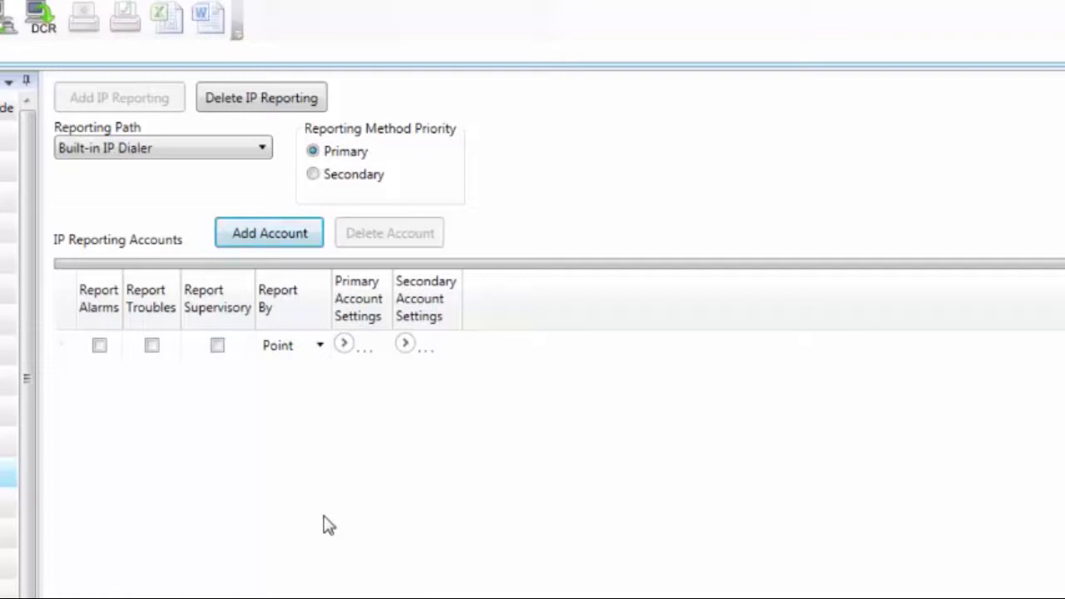
{"action": "mouse_move", "coordinate": [356, 504]}
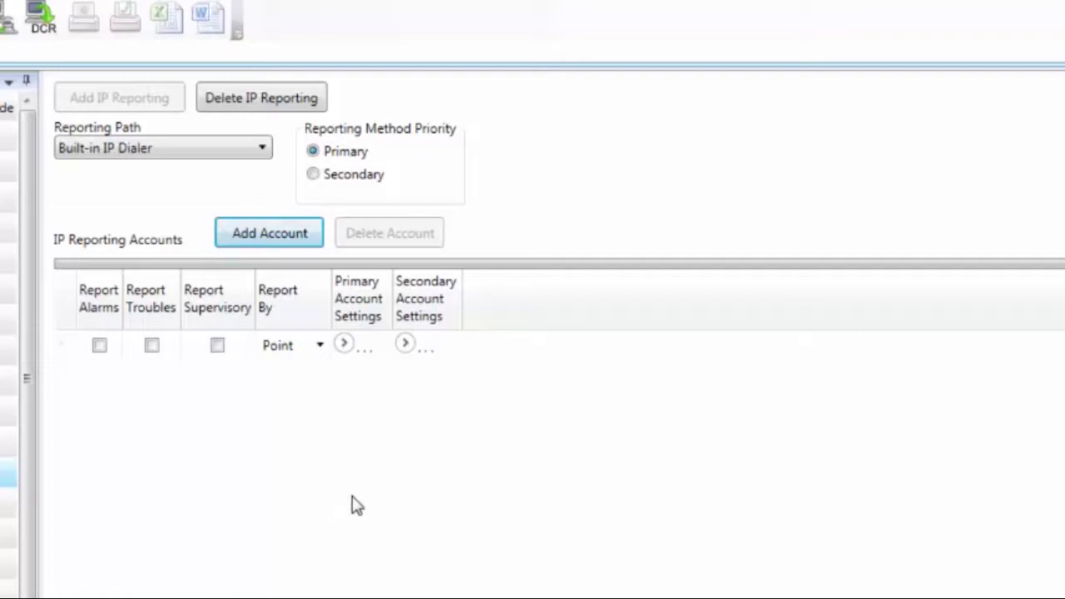
{"action": "mouse_move", "coordinate": [394, 496]}
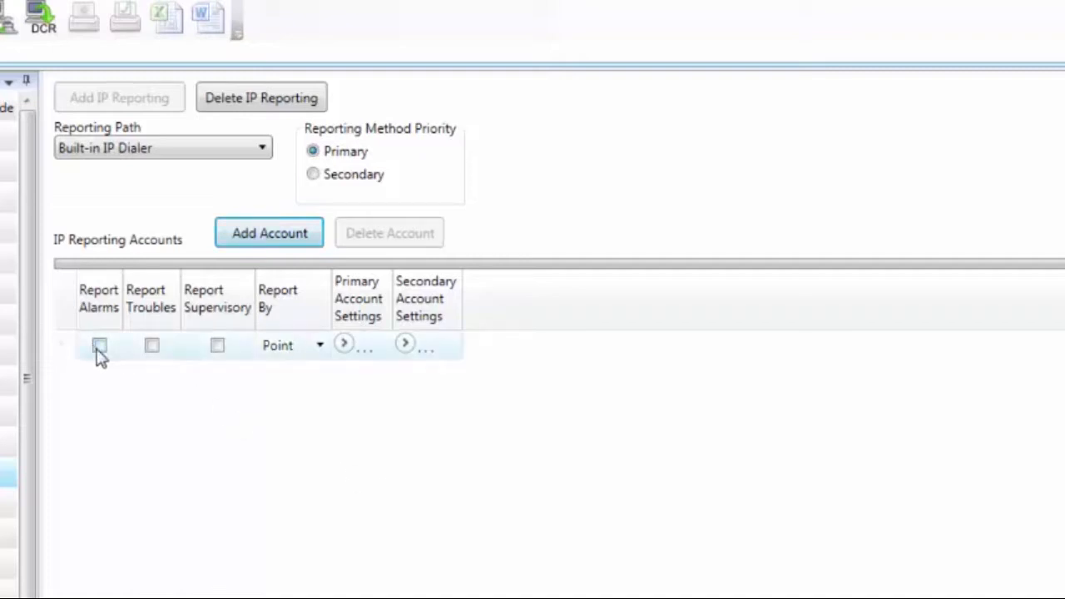
{"action": "mouse_move", "coordinate": [100, 344]}
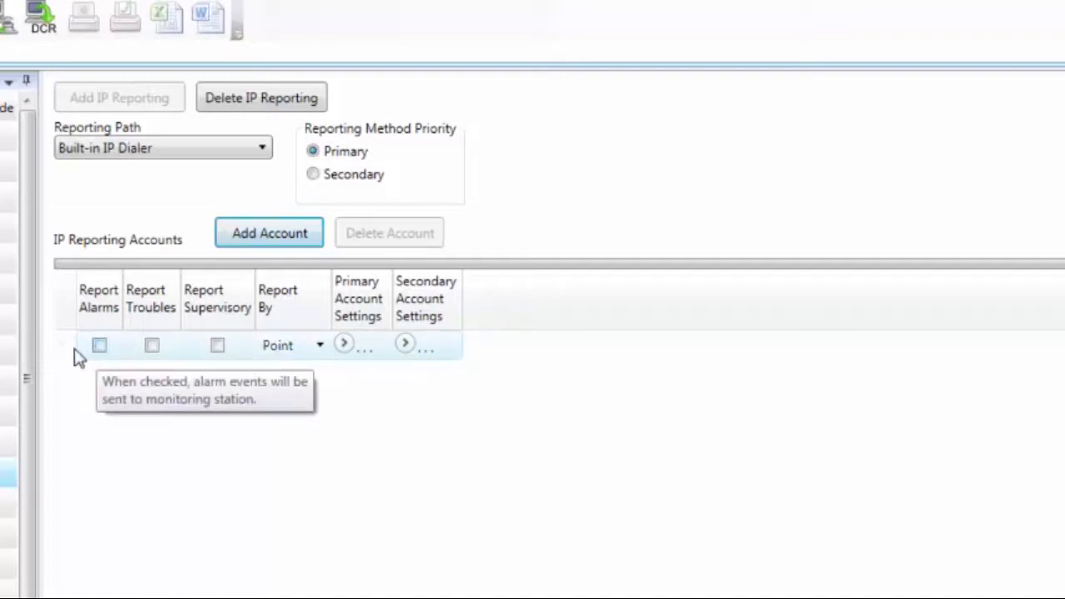
{"action": "left_click", "coordinate": [99, 344]}
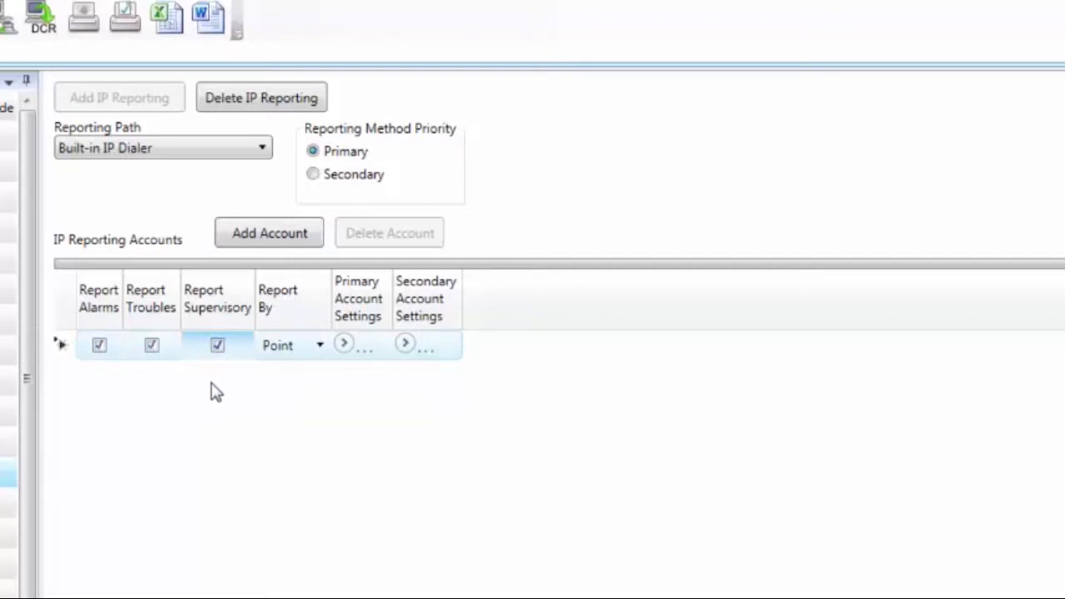
{"action": "left_click", "coordinate": [319, 345]}
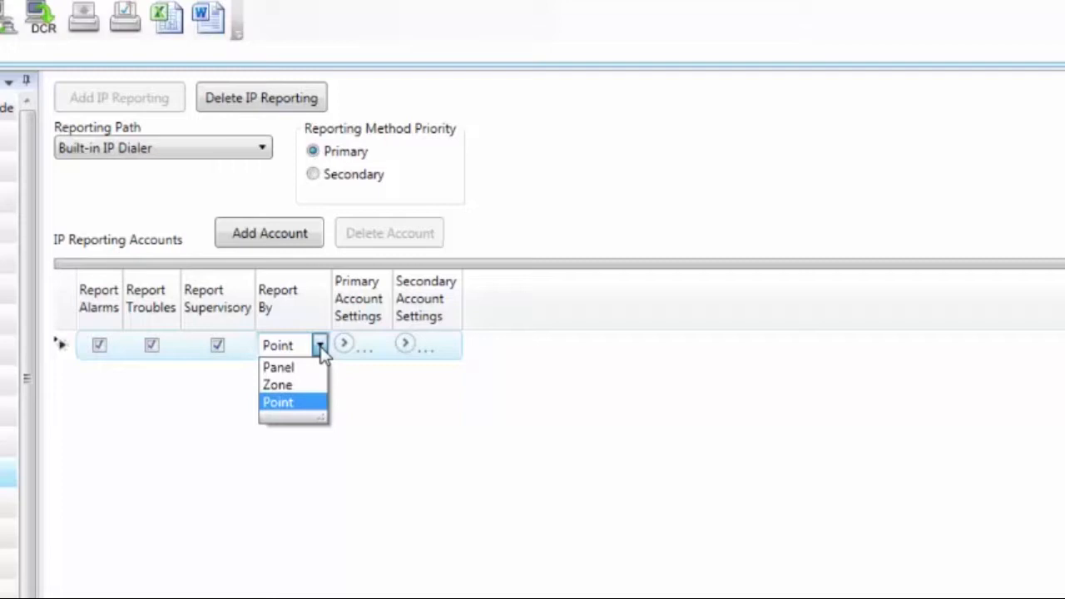
{"action": "mouse_move", "coordinate": [277, 384]}
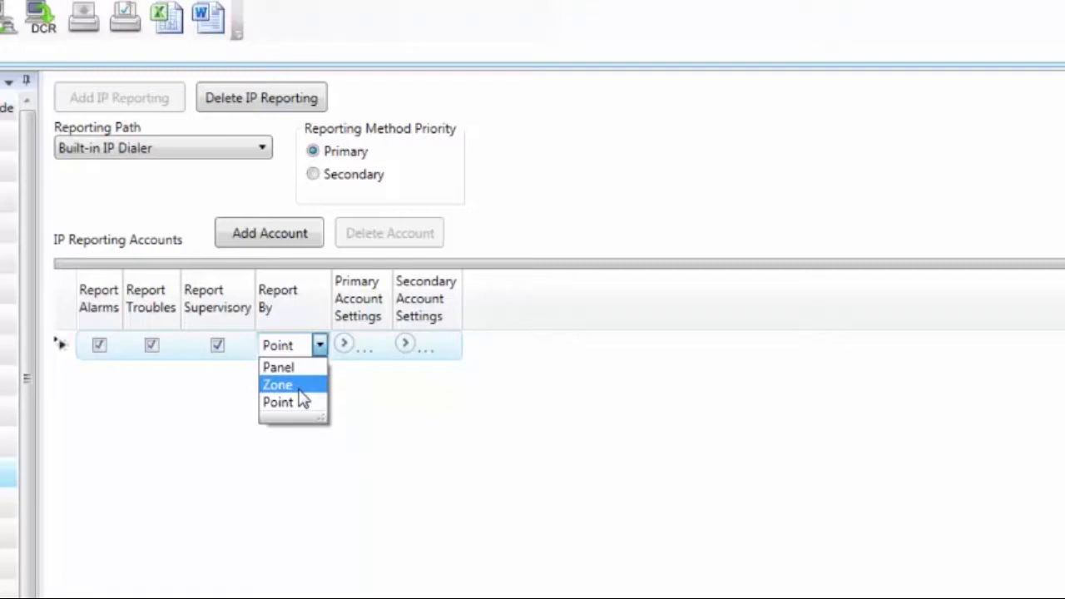
{"action": "mouse_move", "coordinate": [286, 367]}
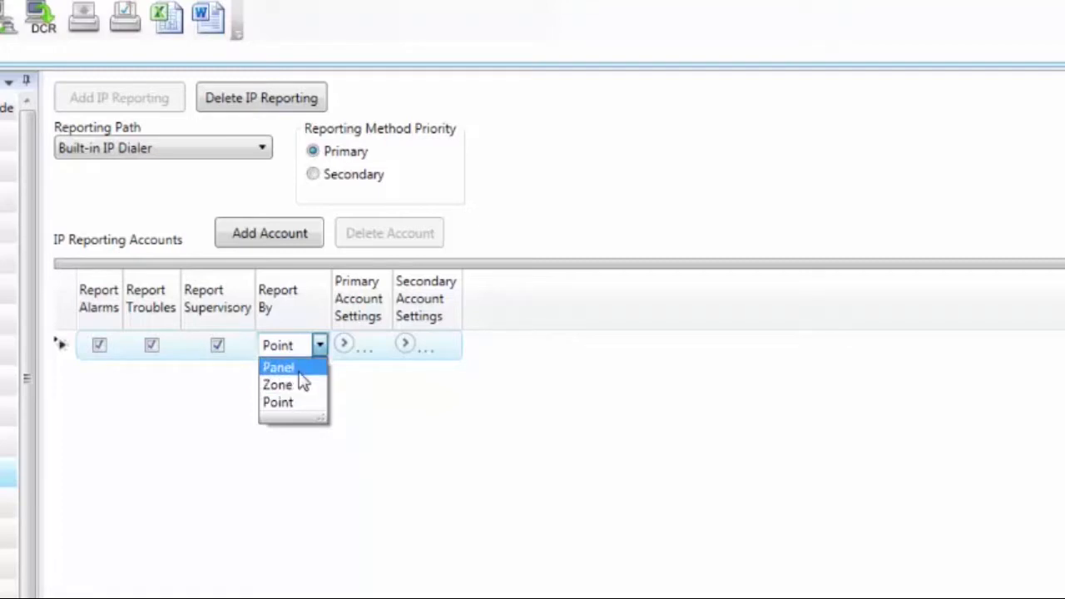
{"action": "left_click", "coordinate": [278, 401]}
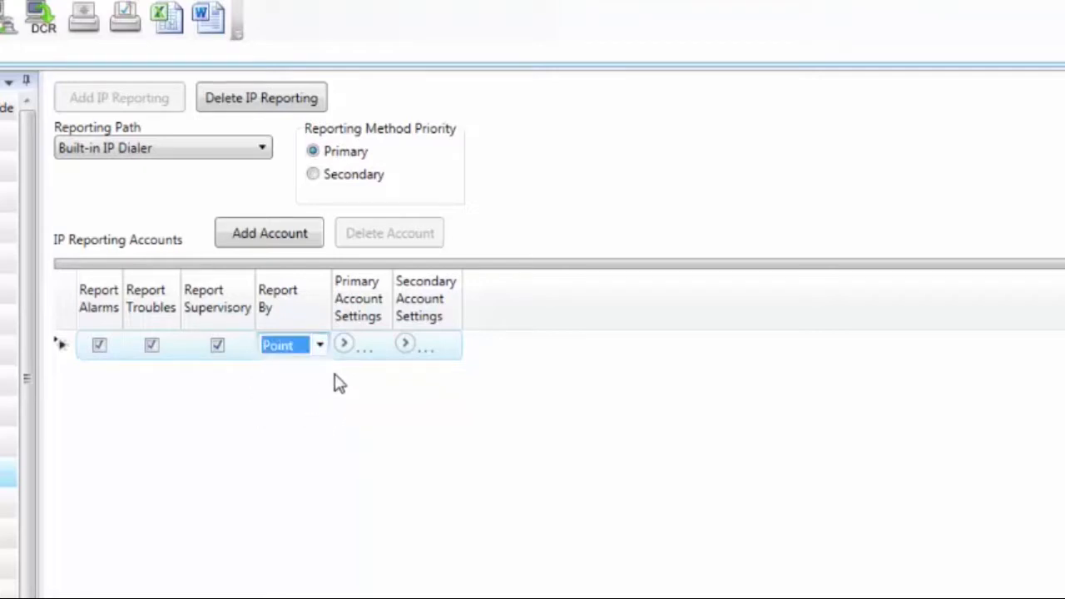
{"action": "mouse_move", "coordinate": [343, 342]}
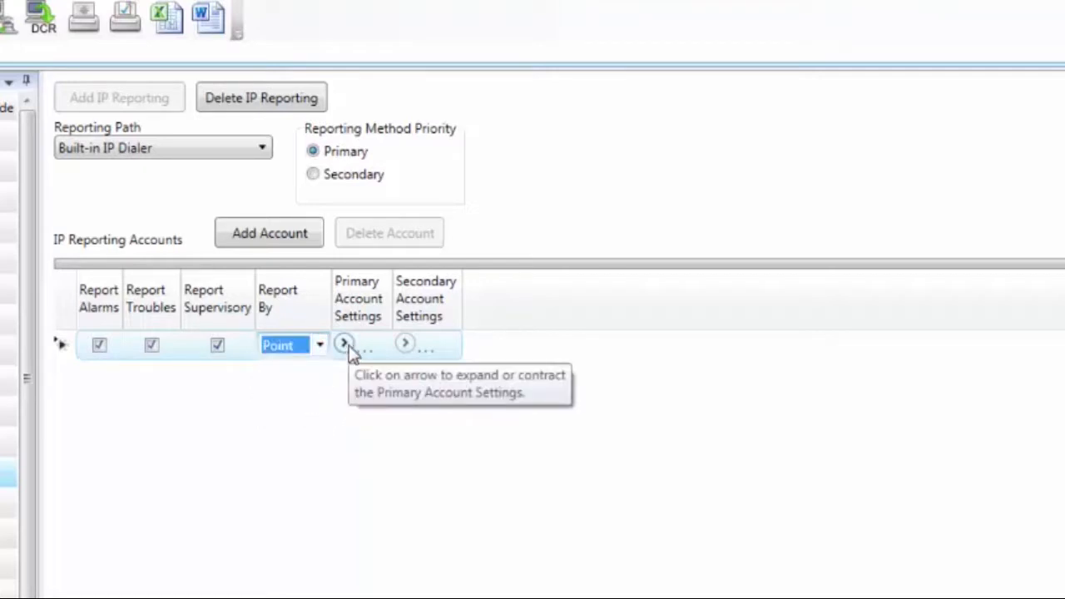
Expand the primary account settings, enter account ID 123456 and keep CID as the format.
{"action": "left_click", "coordinate": [343, 343]}
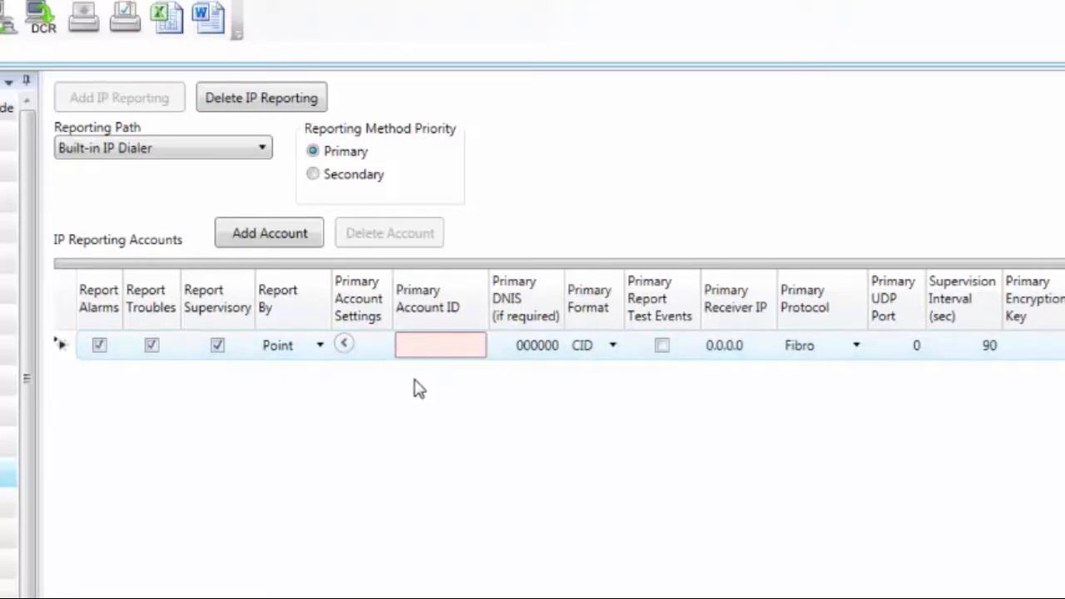
{"action": "left_click", "coordinate": [439, 345]}
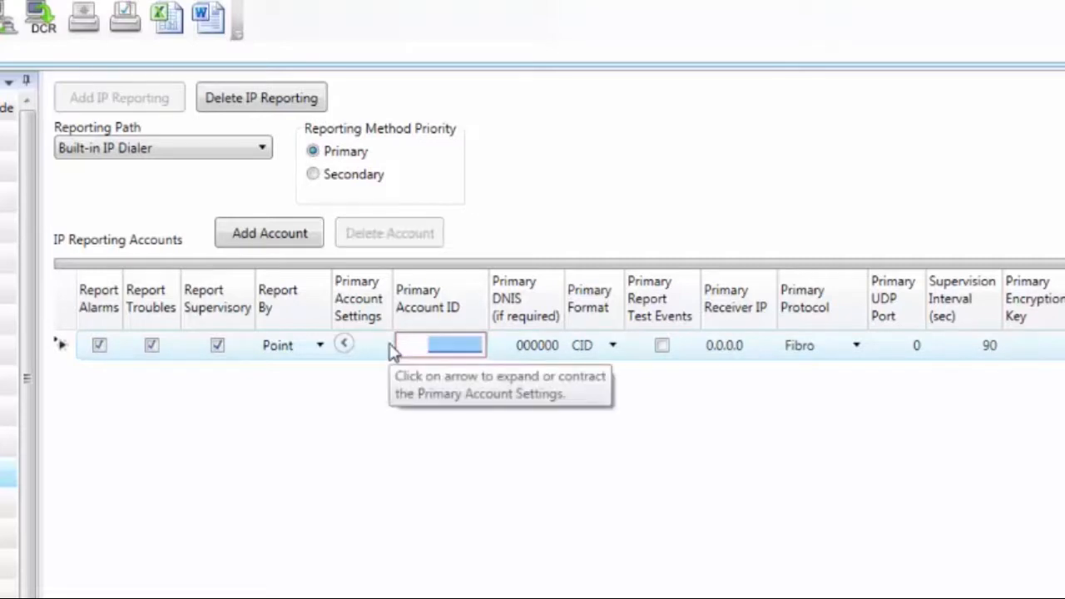
{"action": "type", "text": "123456"}
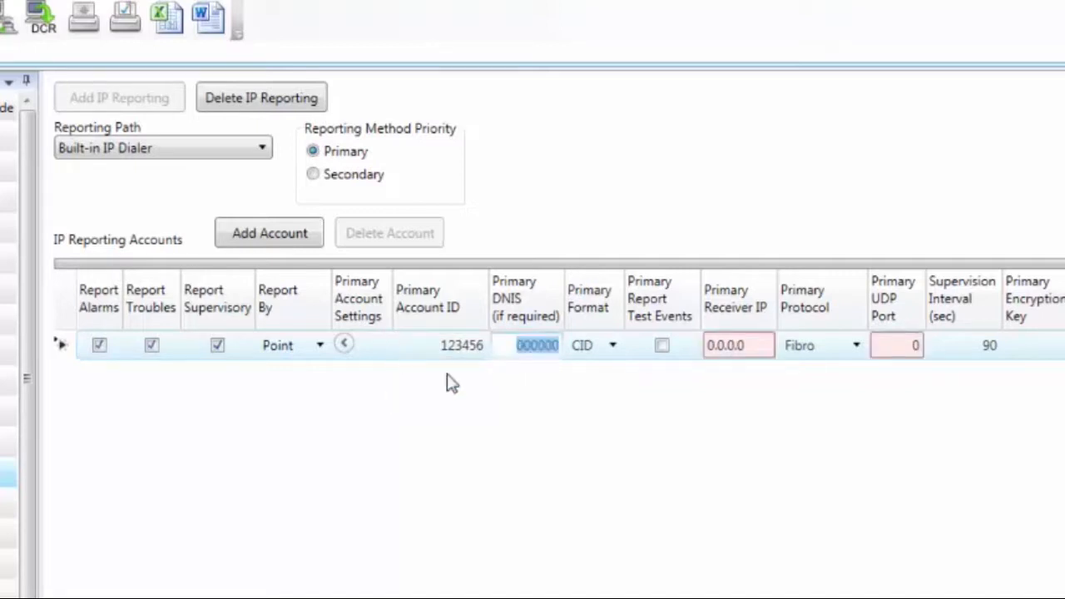
{"action": "mouse_move", "coordinate": [546, 406]}
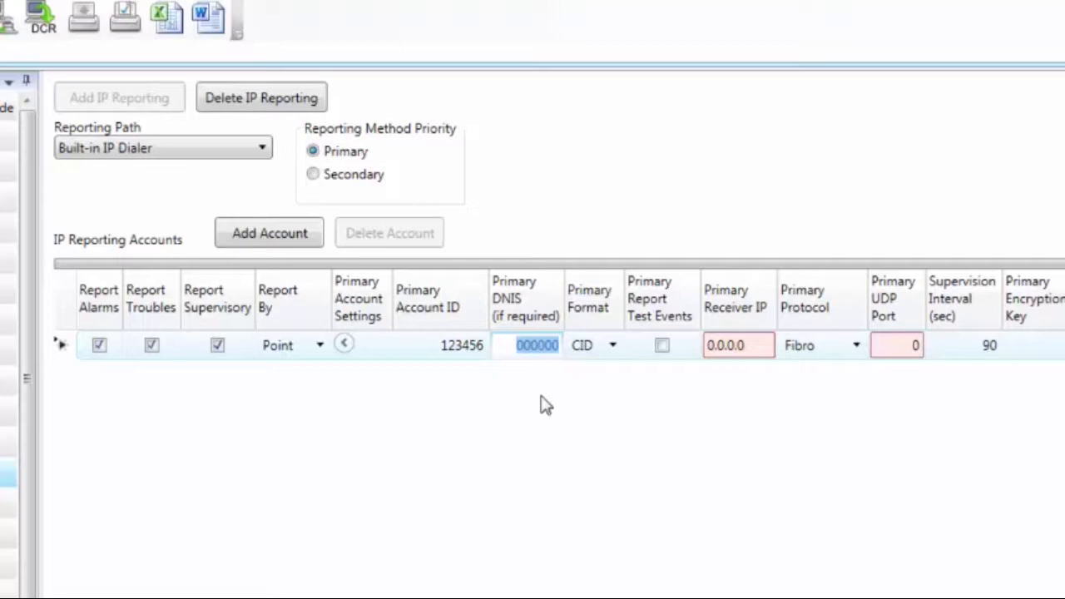
{"action": "mouse_move", "coordinate": [546, 387]}
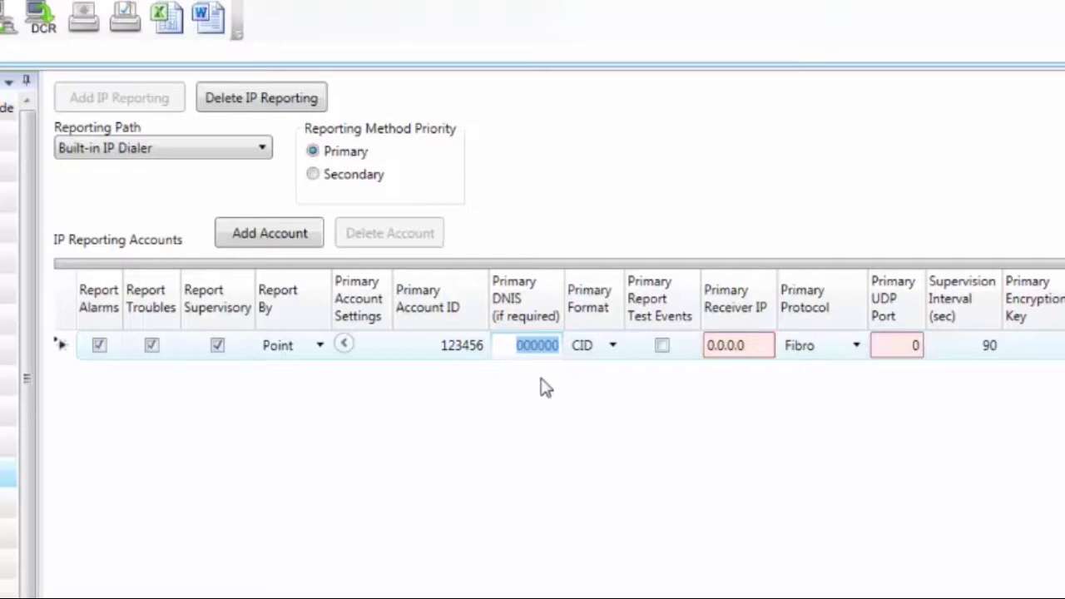
{"action": "mouse_move", "coordinate": [546, 372]}
{"action": "type", "text": "001234"}
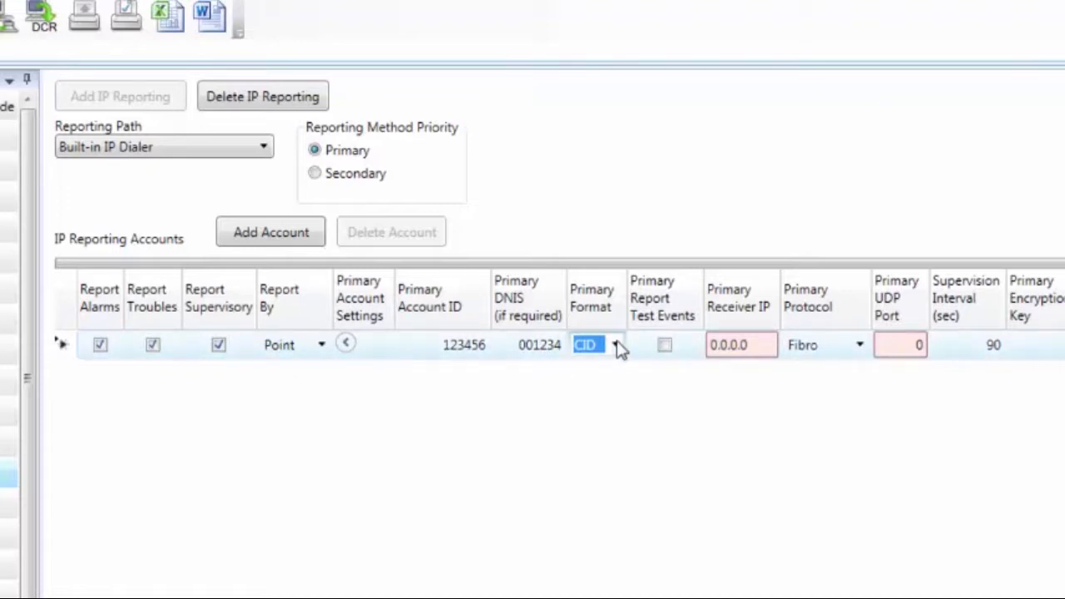
{"action": "left_click", "coordinate": [615, 344]}
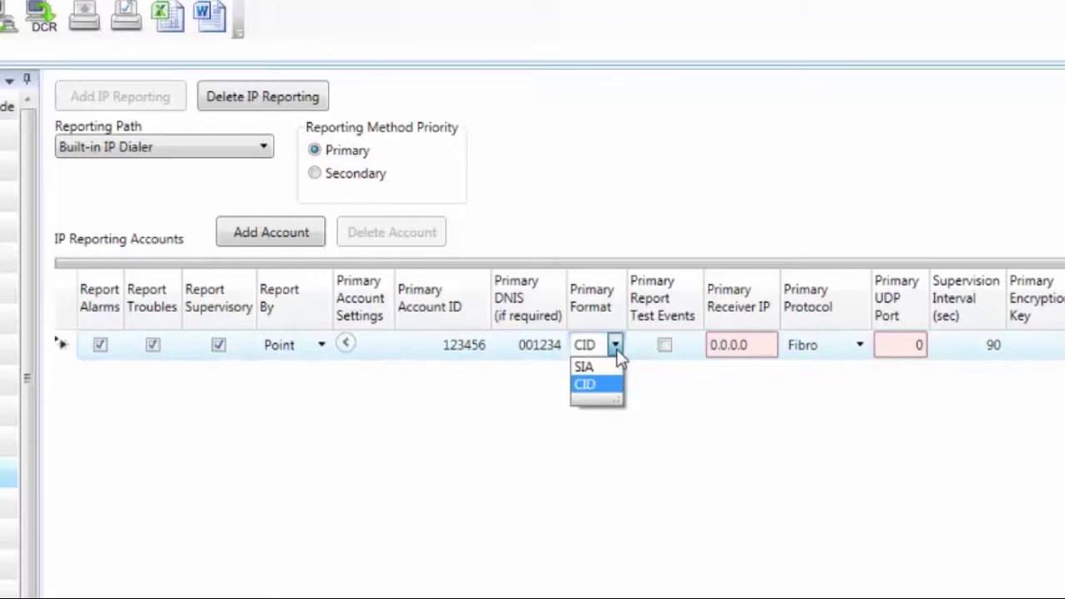
{"action": "left_click", "coordinate": [584, 382]}
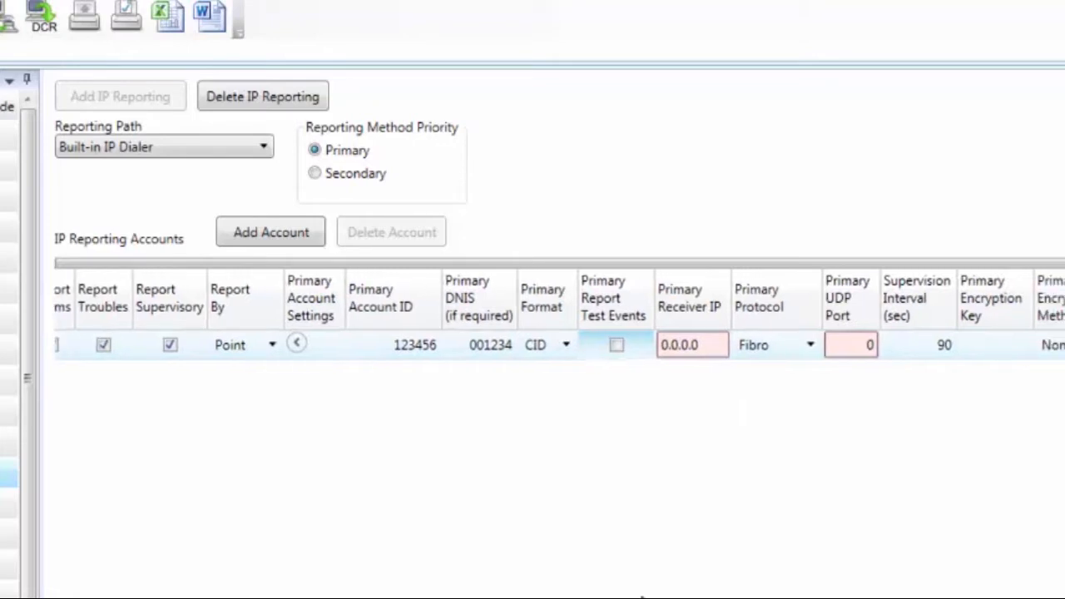
{"action": "mouse_move", "coordinate": [607, 390]}
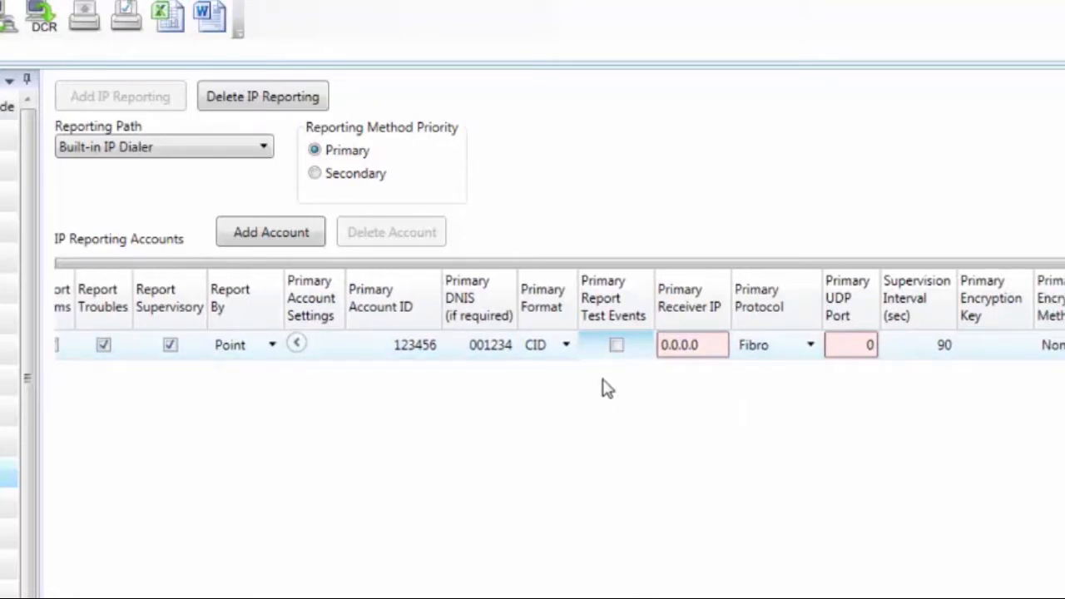
{"action": "left_click", "coordinate": [616, 344]}
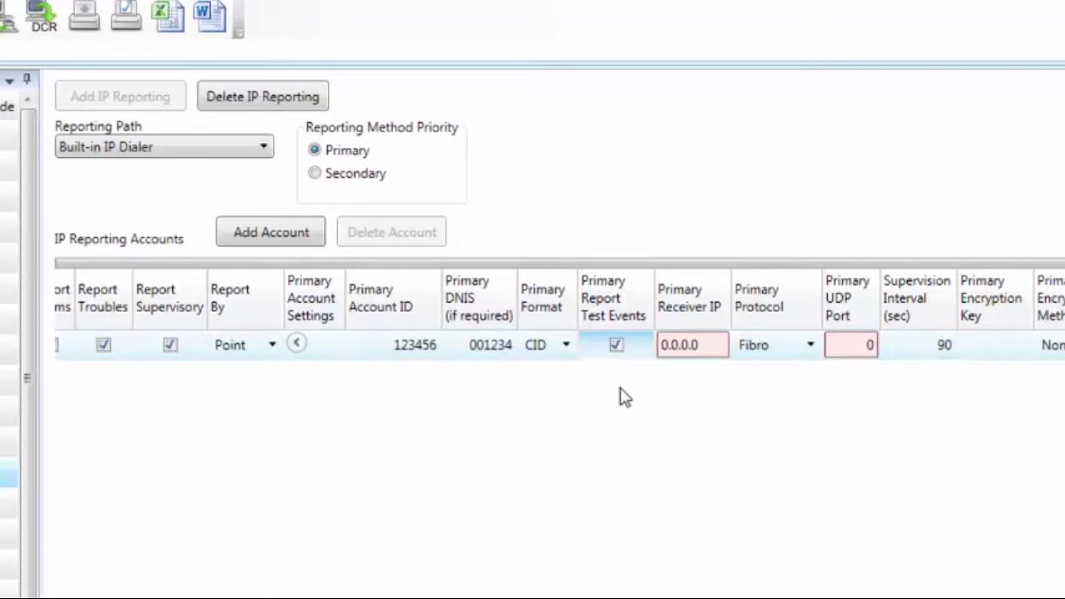
{"action": "mouse_move", "coordinate": [649, 376]}
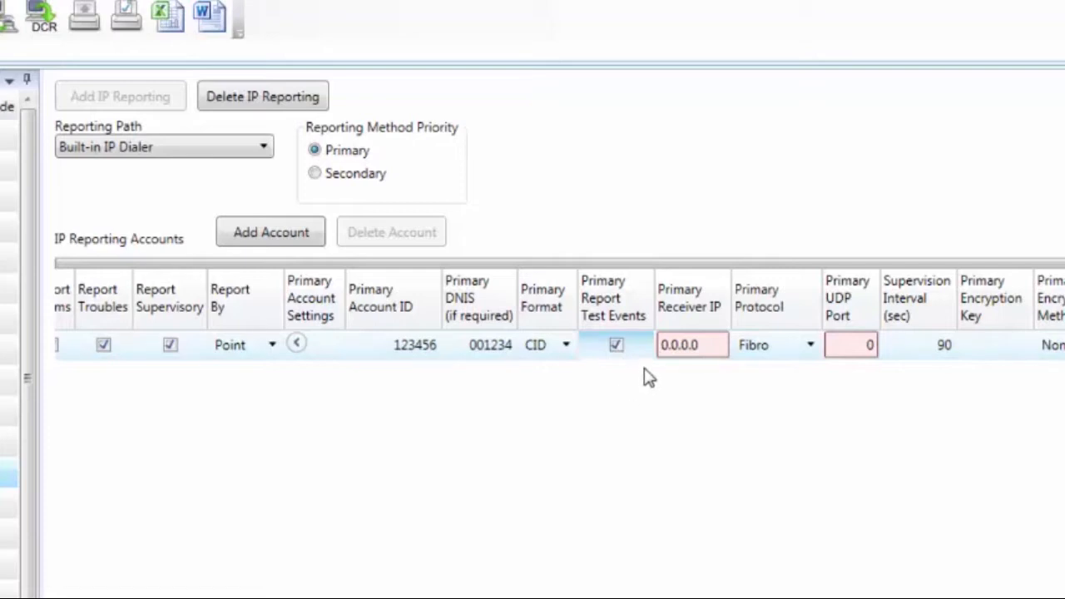
{"action": "mouse_move", "coordinate": [673, 353]}
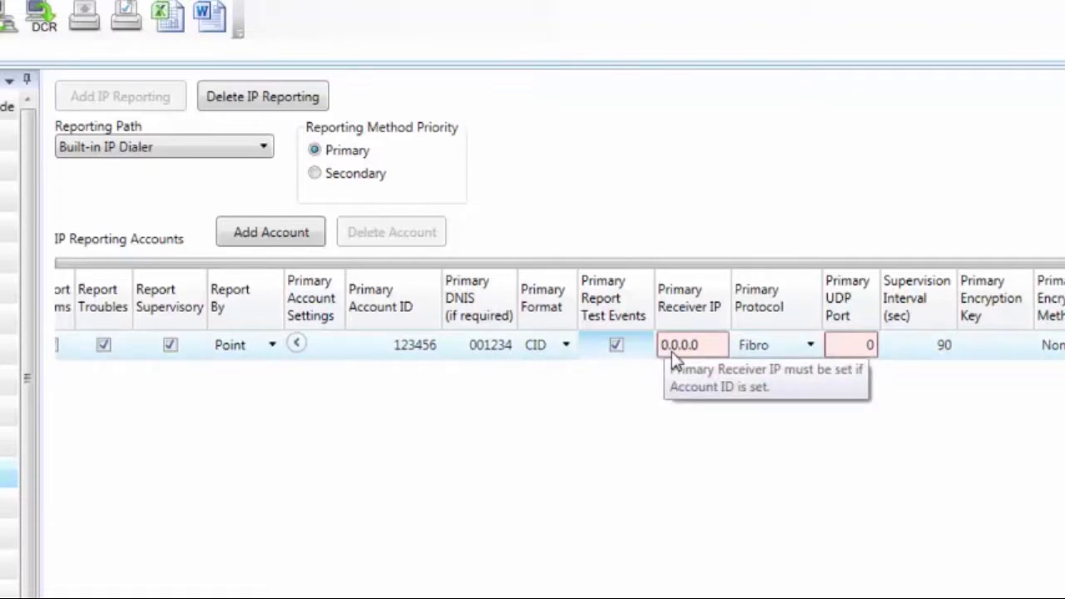
Set the primary receiver IP to 12.234.17.1 and keep Fibro as the primary protocol.
{"action": "left_click", "coordinate": [692, 344]}
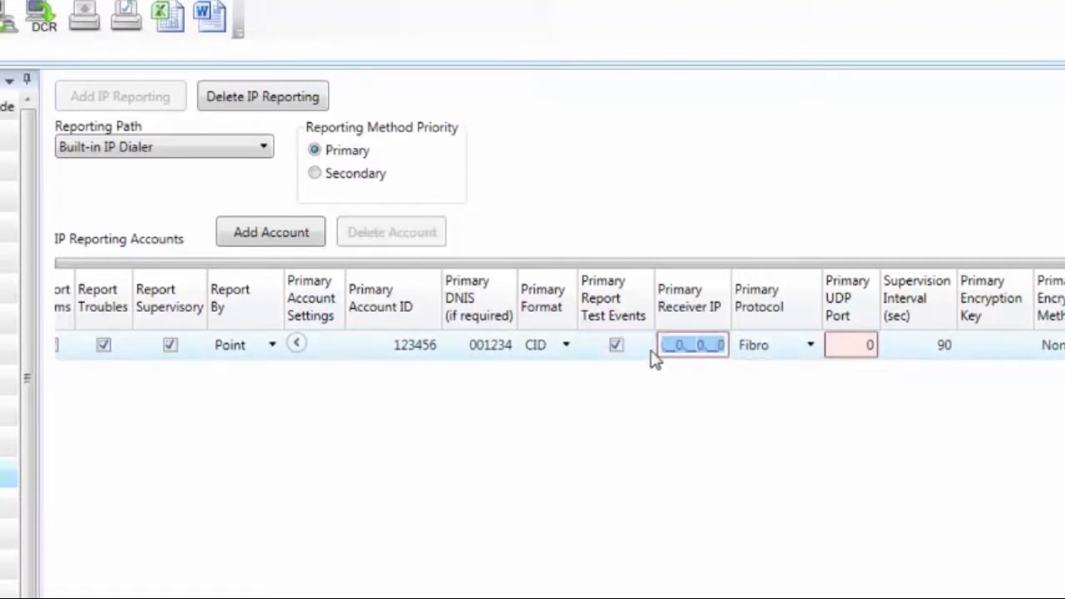
{"action": "type", "text": "2.234.17.1"}
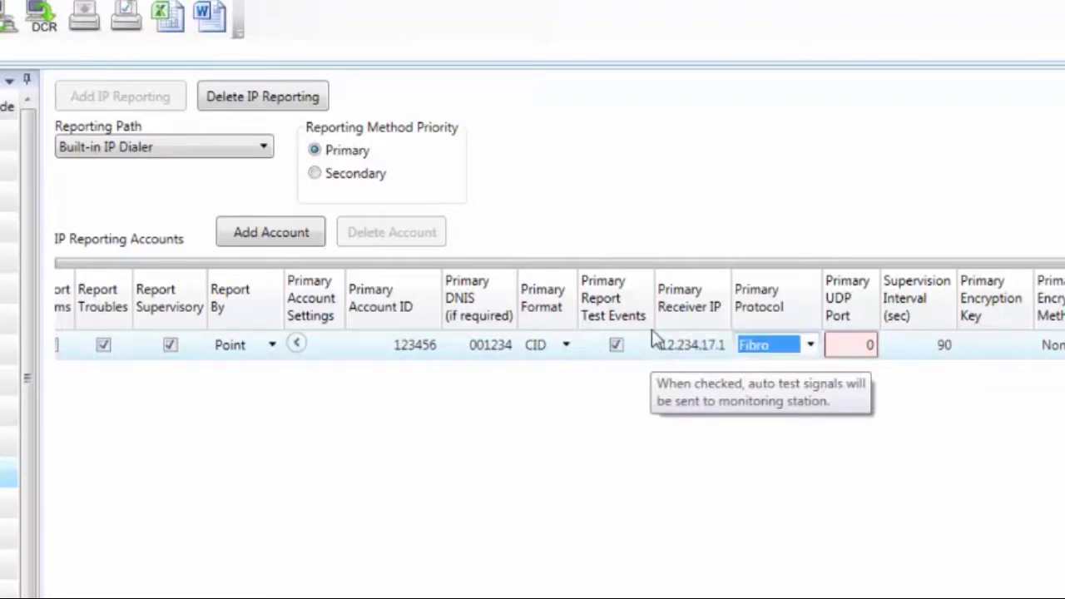
{"action": "mouse_move", "coordinate": [712, 352]}
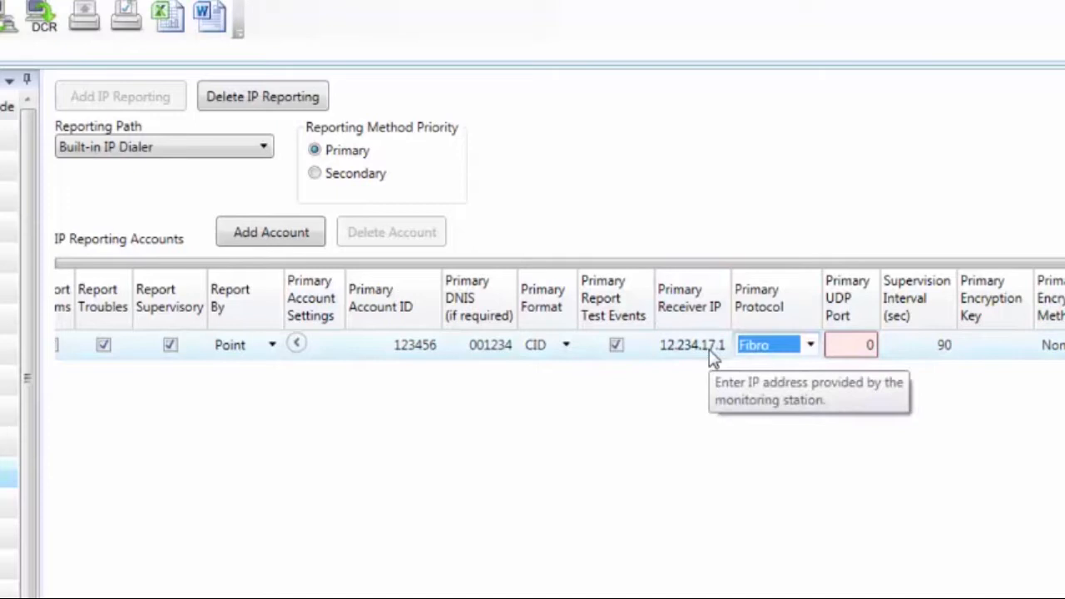
{"action": "left_click", "coordinate": [808, 344]}
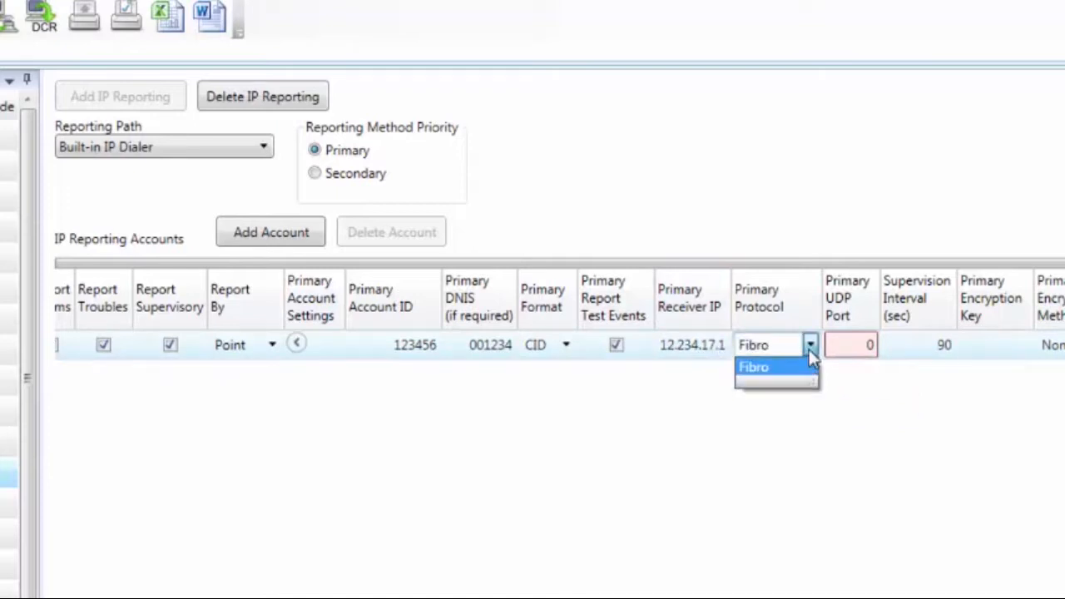
{"action": "left_click", "coordinate": [752, 368]}
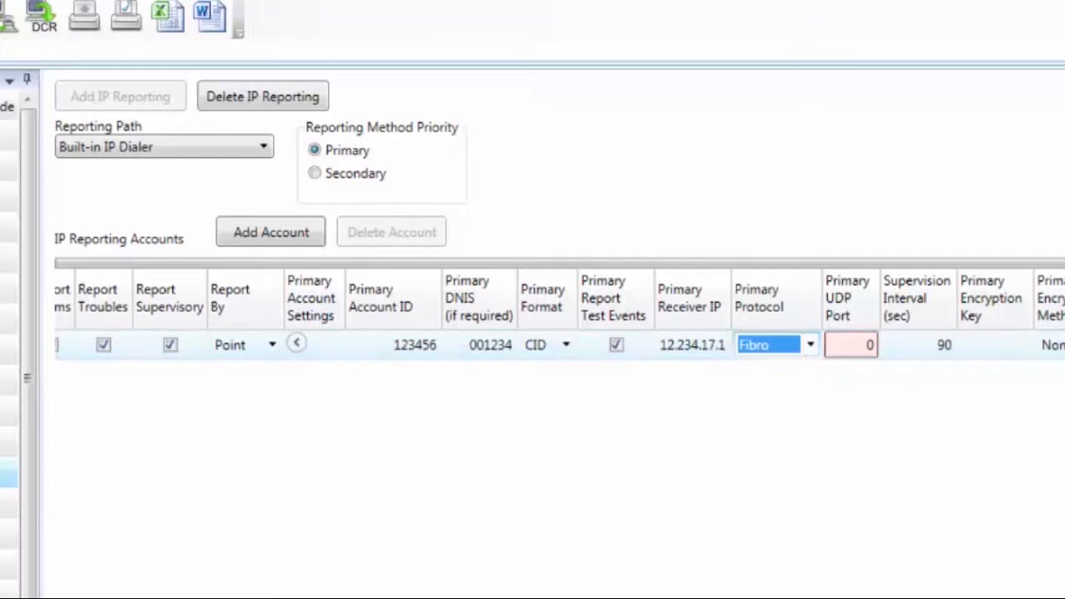
{"action": "mouse_move", "coordinate": [901, 493]}
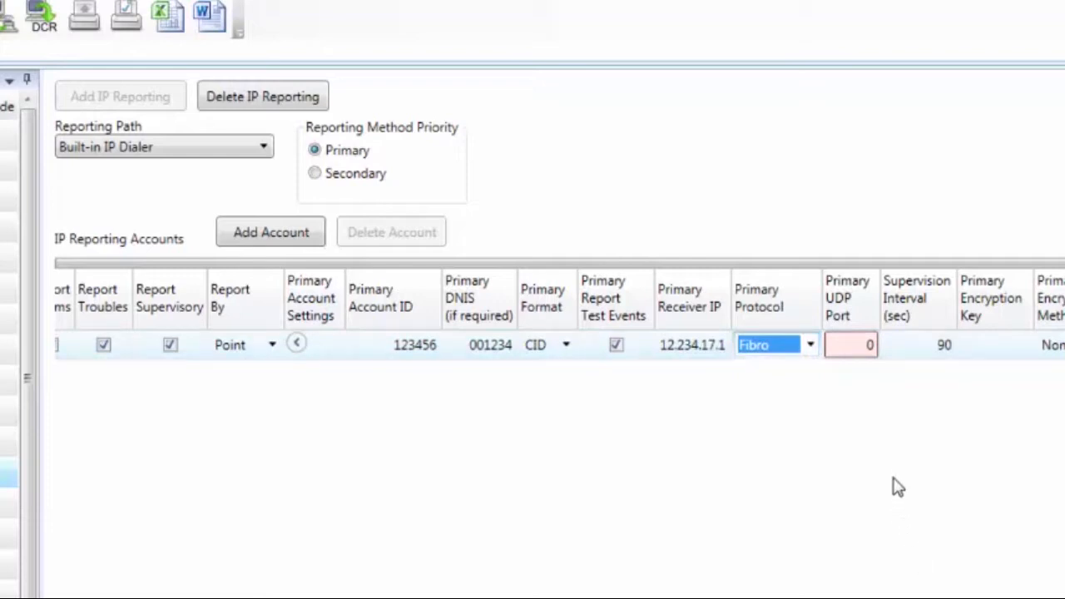
Set the primary UDP port to 3061 and the primary encryption method to 128 Bit.
{"action": "left_click", "coordinate": [850, 344]}
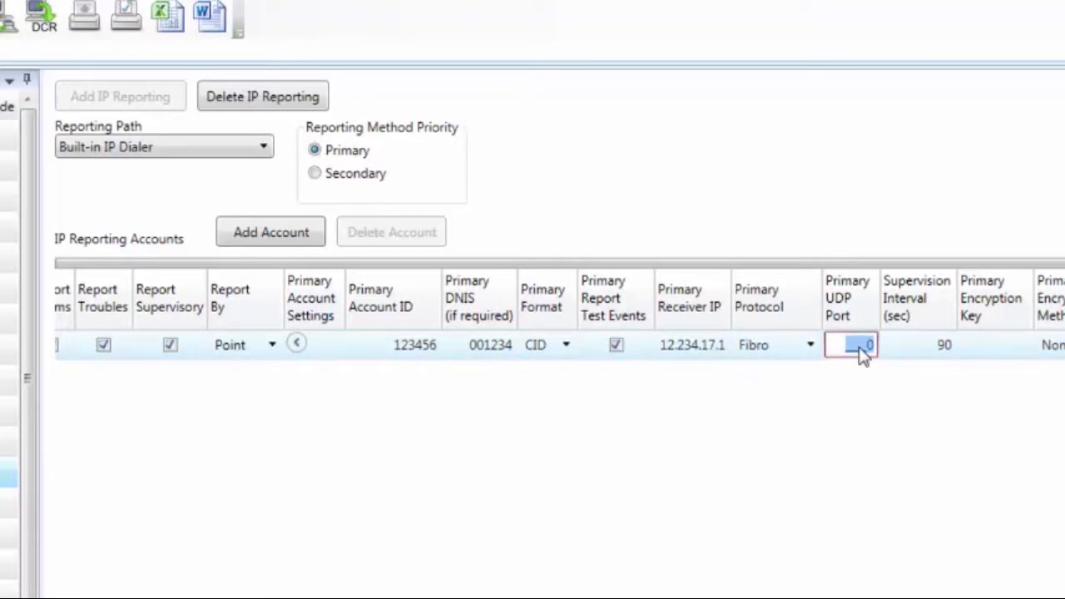
{"action": "type", "text": "3061"}
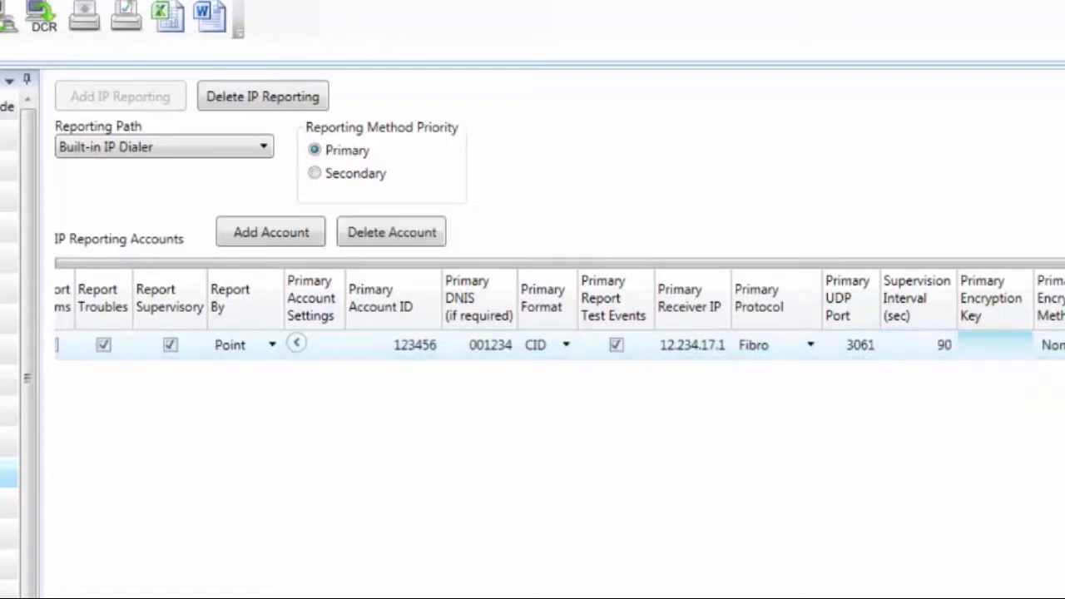
{"action": "mouse_move", "coordinate": [892, 368]}
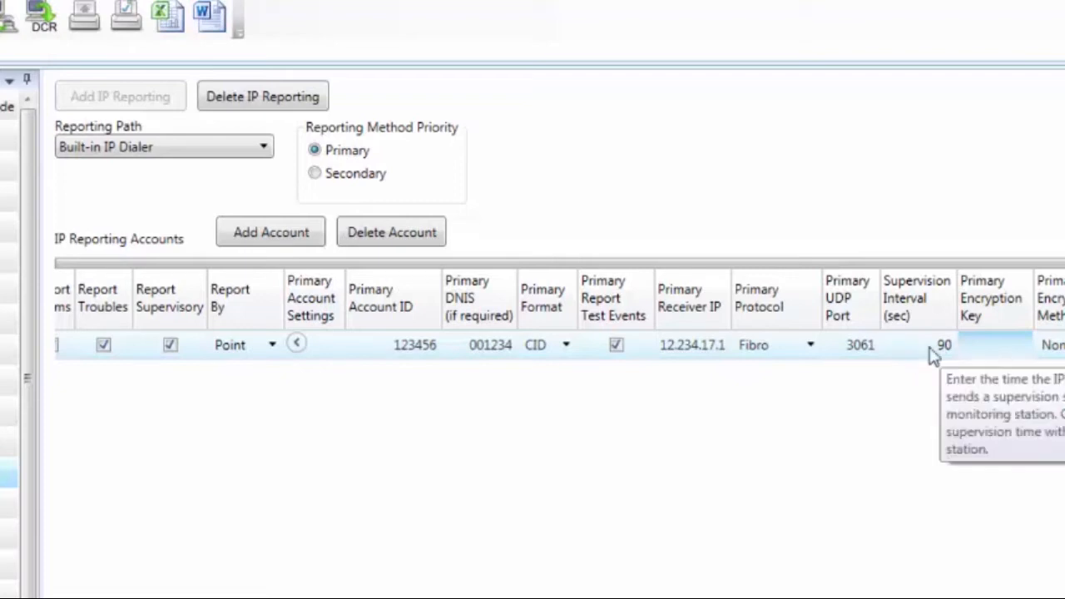
{"action": "mouse_move", "coordinate": [988, 356]}
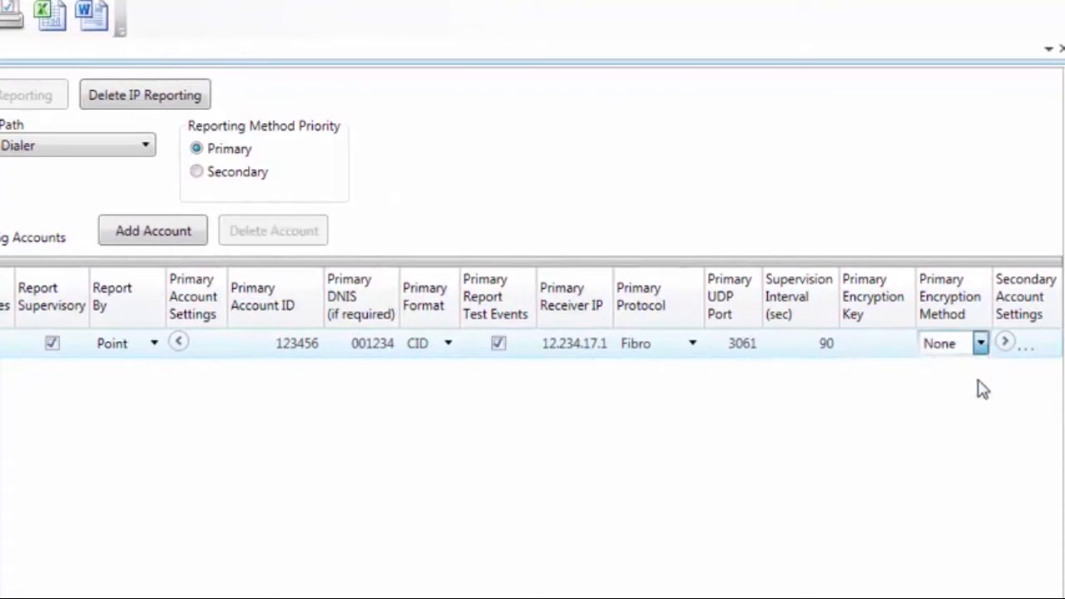
{"action": "left_click", "coordinate": [945, 343]}
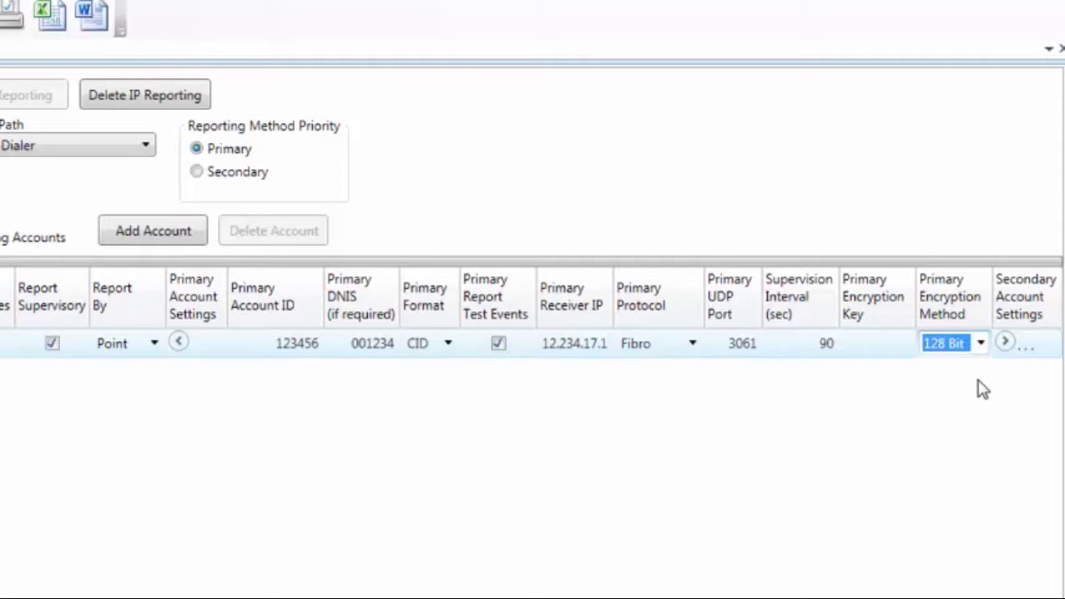
{"action": "mouse_move", "coordinate": [210, 372]}
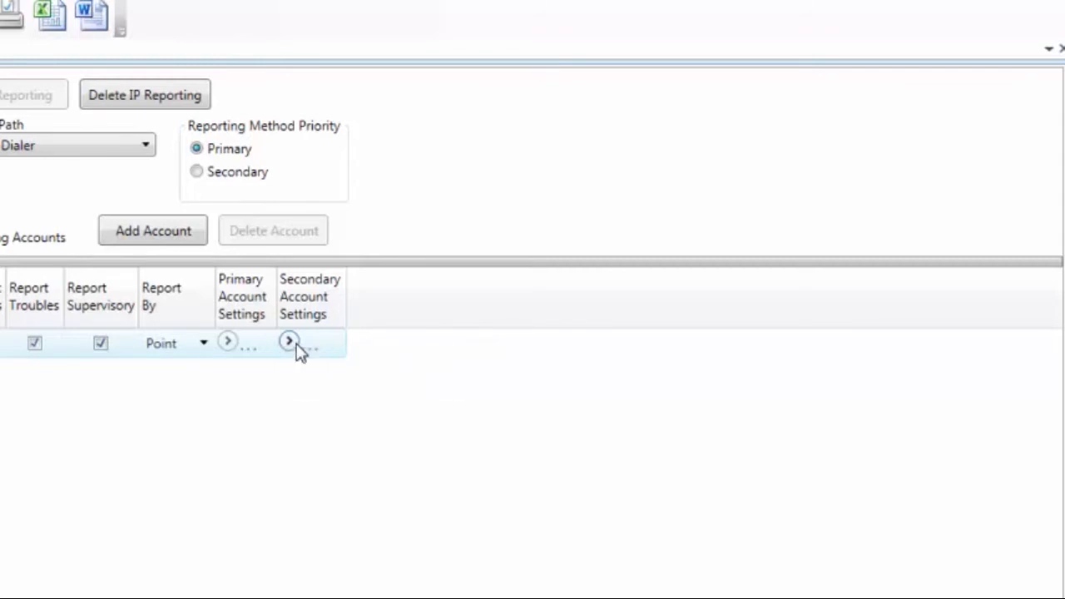
Expand the secondary account settings to review the defaults, then collapse them again.
{"action": "left_click", "coordinate": [290, 339]}
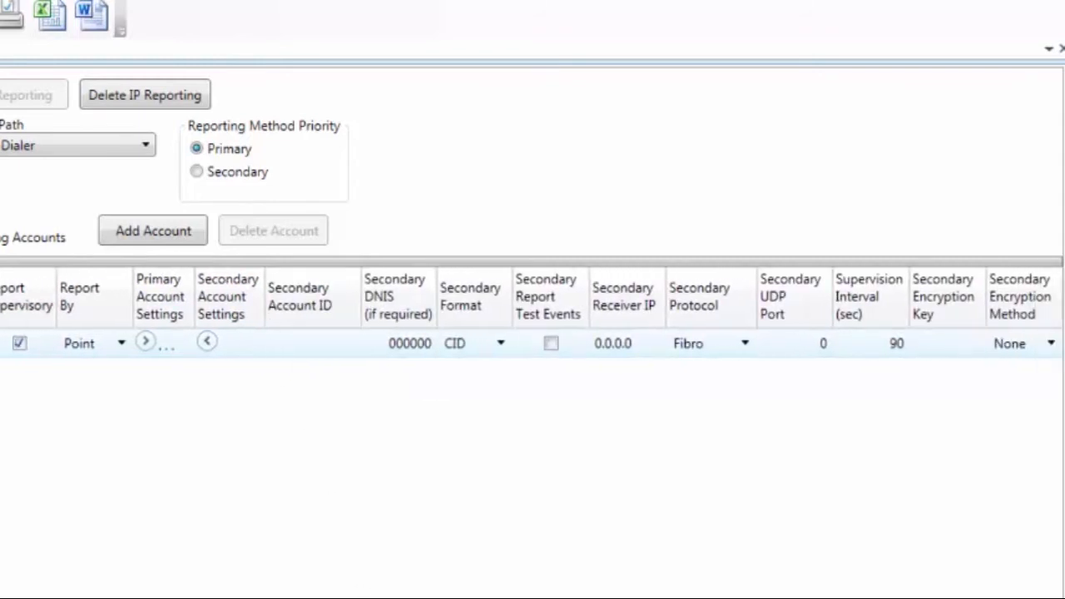
{"action": "mouse_move", "coordinate": [326, 396]}
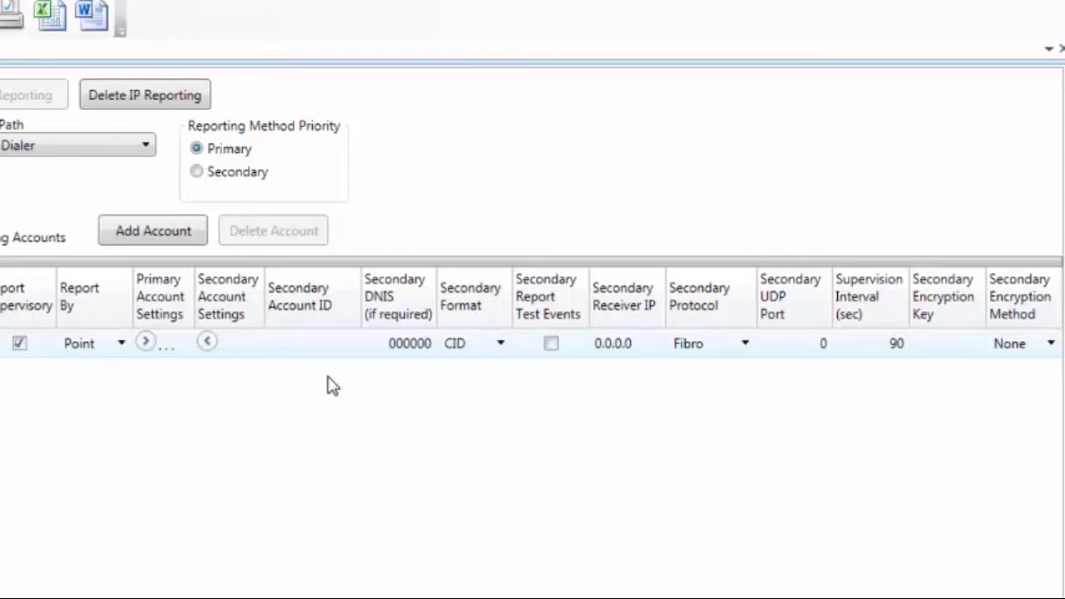
{"action": "mouse_move", "coordinate": [633, 348]}
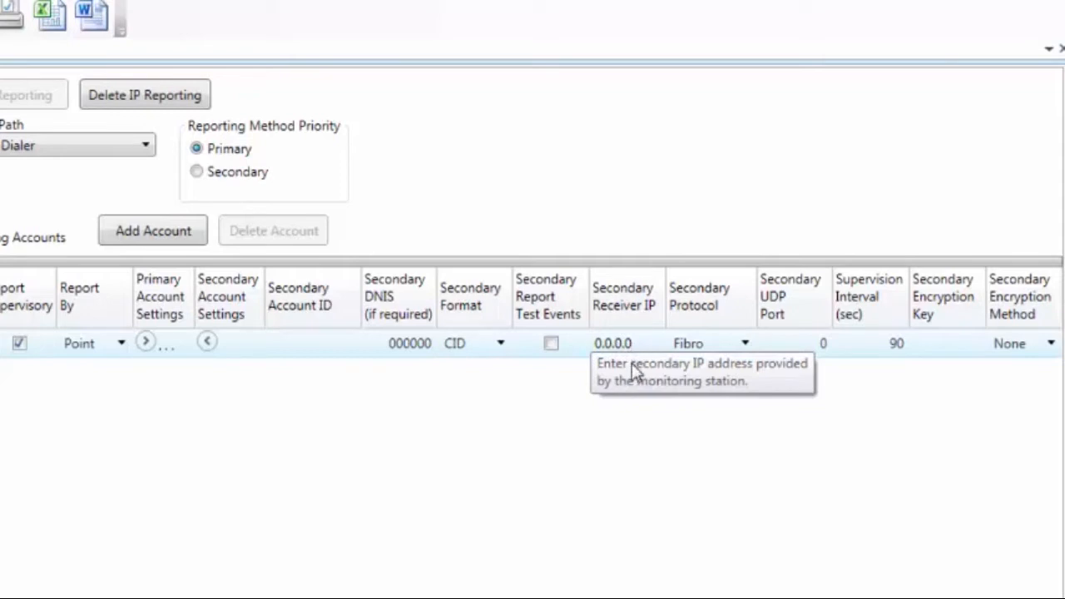
{"action": "mouse_move", "coordinate": [778, 364]}
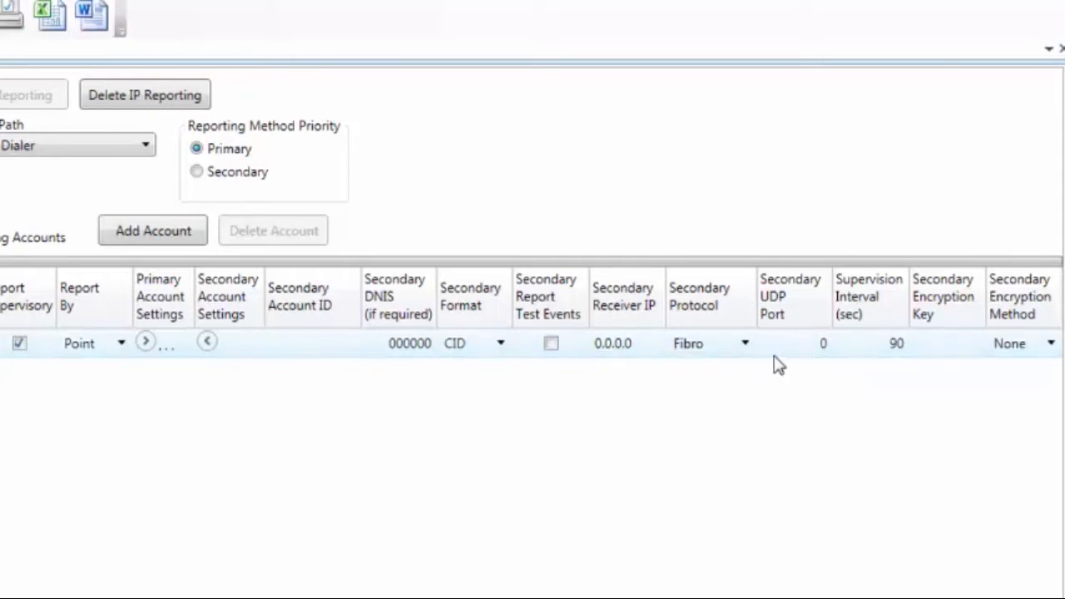
{"action": "mouse_move", "coordinate": [818, 352]}
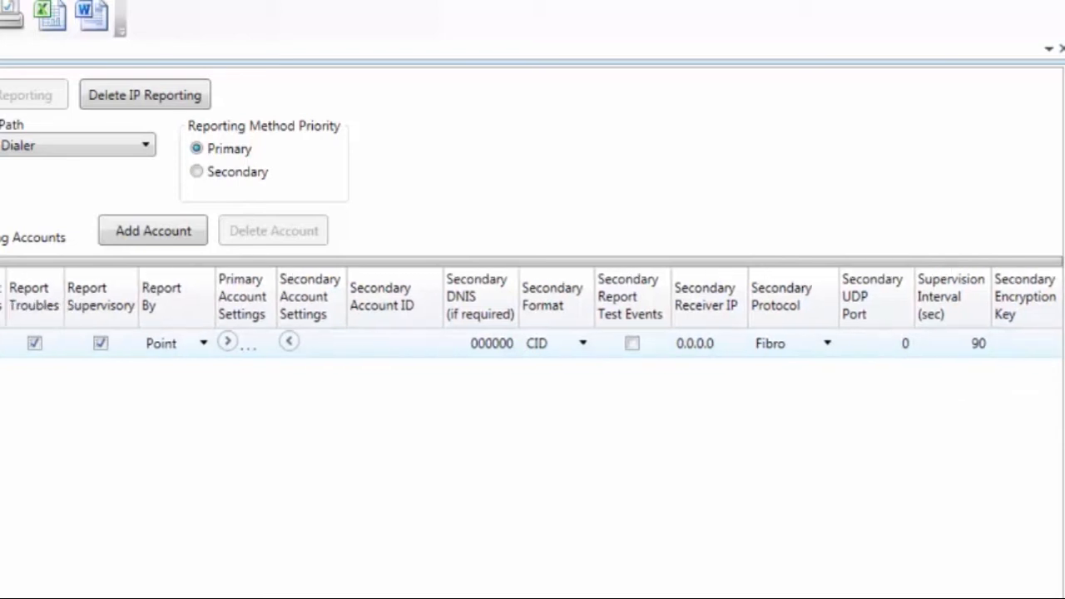
{"action": "left_click", "coordinate": [290, 343]}
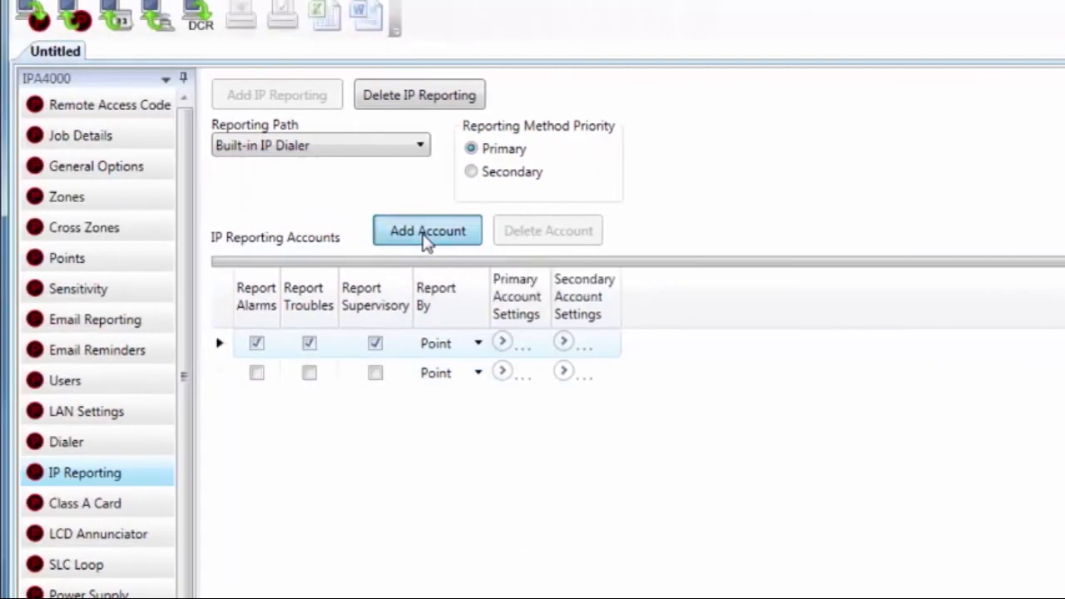
Add more account rows until six are listed and select the second row.
{"action": "left_click", "coordinate": [425, 230]}
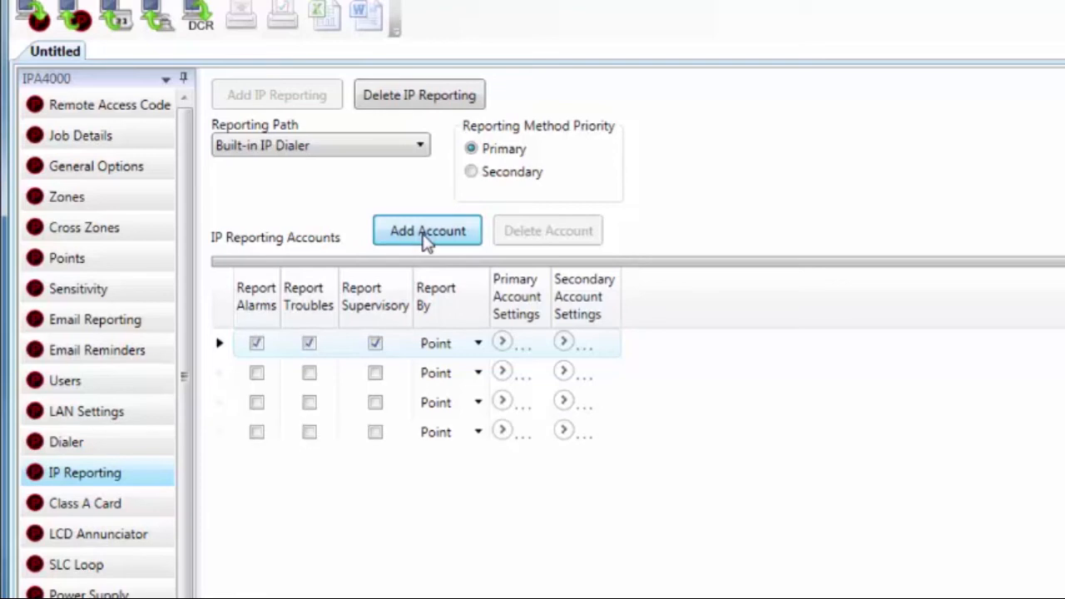
{"action": "left_click", "coordinate": [426, 229]}
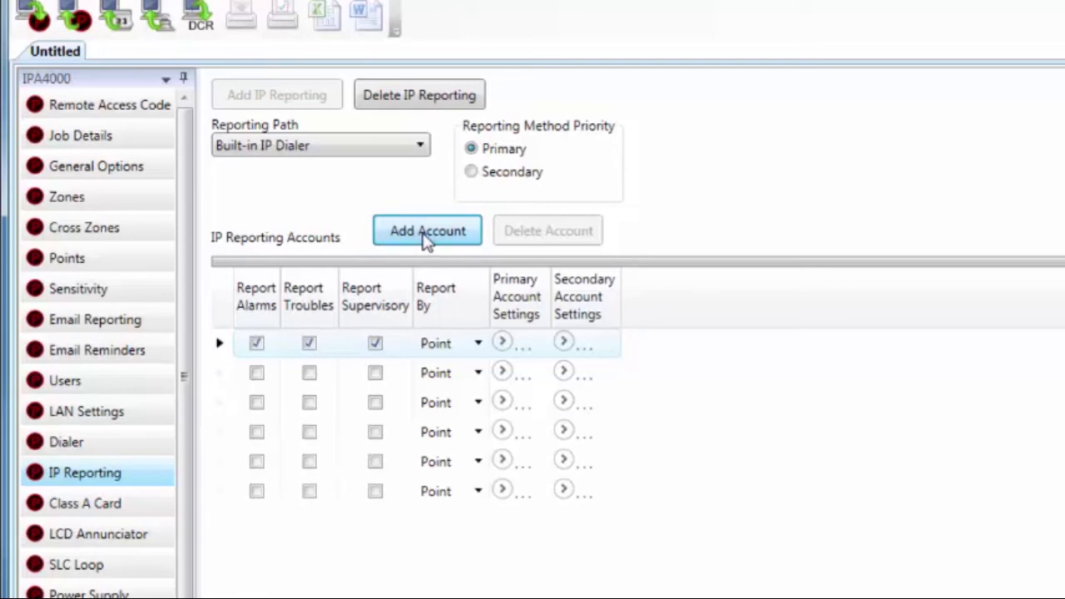
{"action": "left_click", "coordinate": [426, 229]}
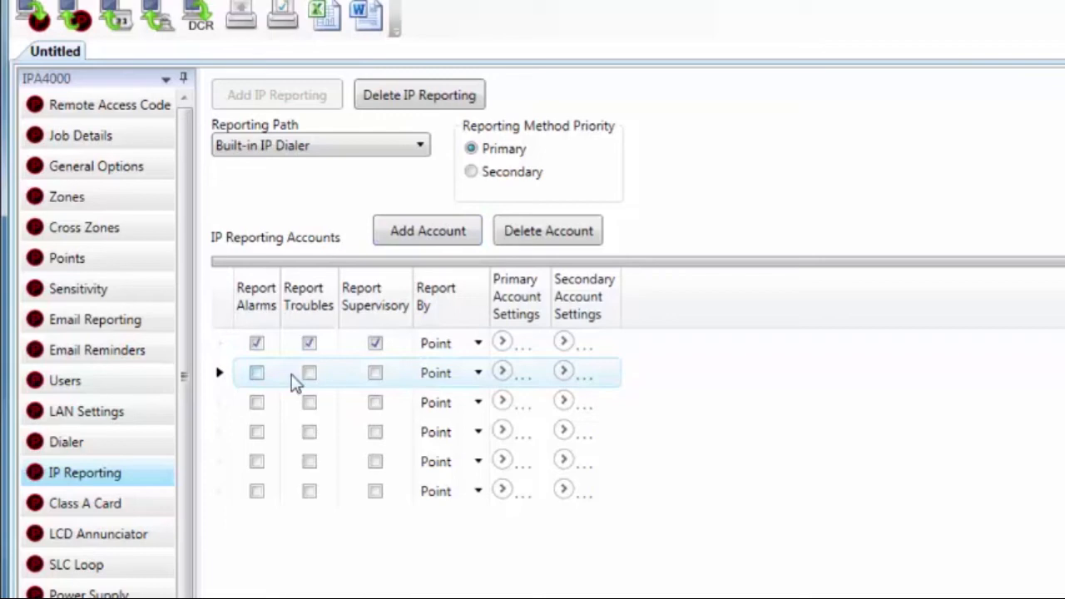
{"action": "mouse_move", "coordinate": [309, 372]}
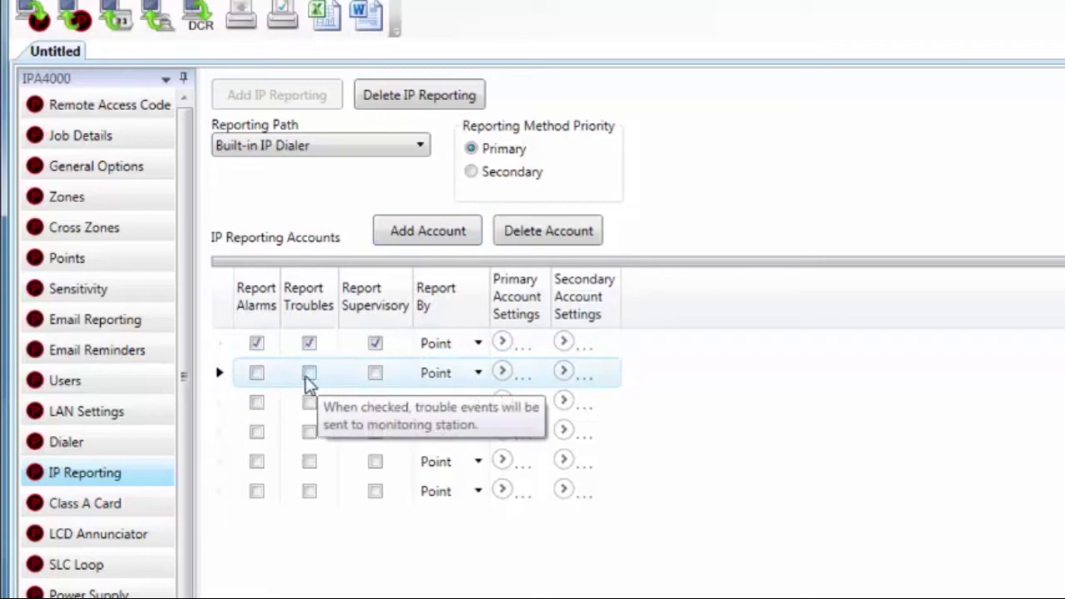
{"action": "mouse_move", "coordinate": [257, 373]}
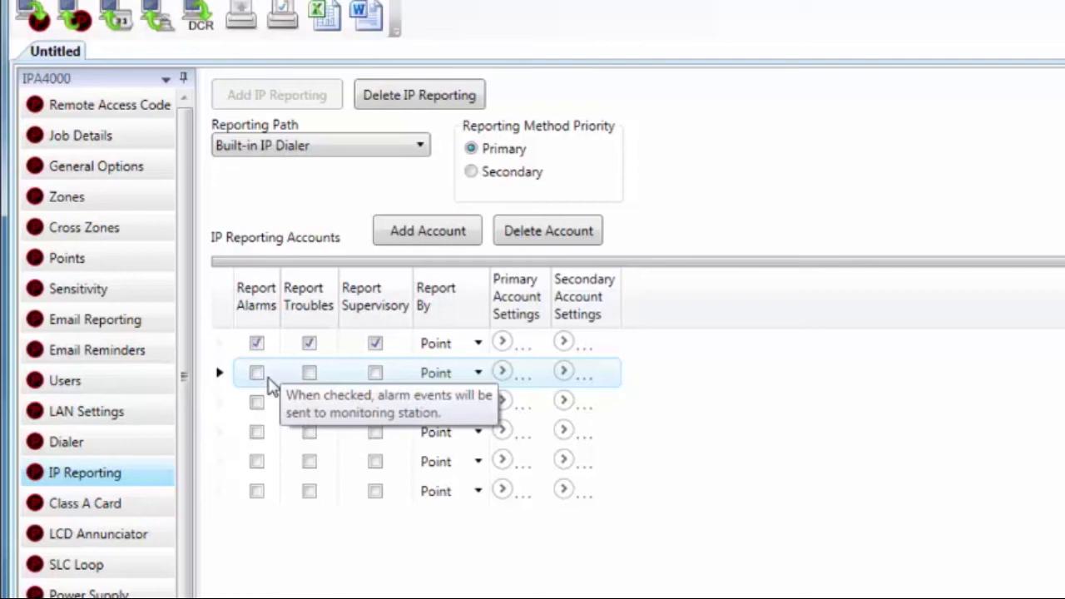
{"action": "mouse_move", "coordinate": [275, 386]}
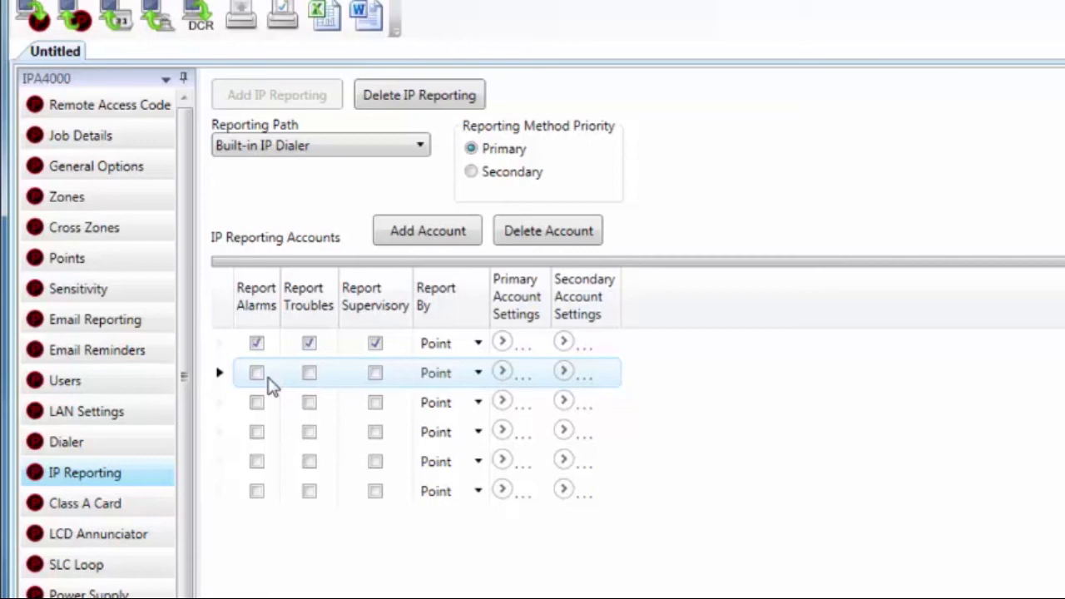
{"action": "mouse_move", "coordinate": [310, 373]}
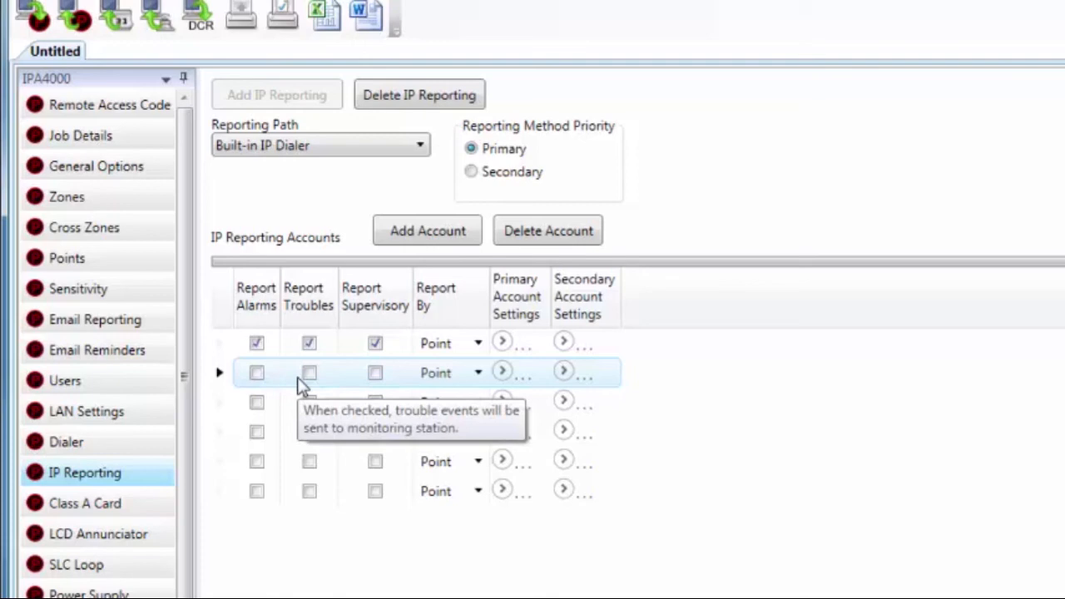